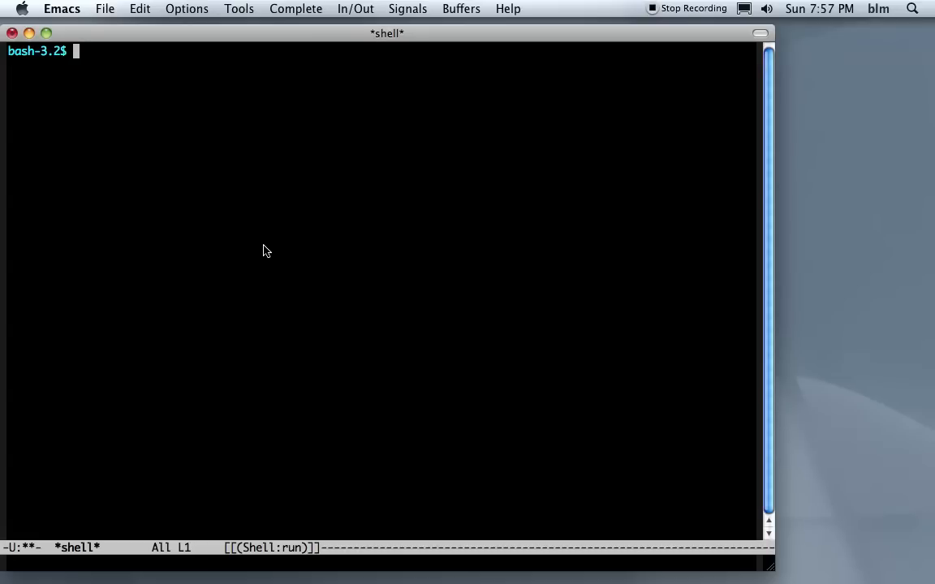
pyautogui.write('r')
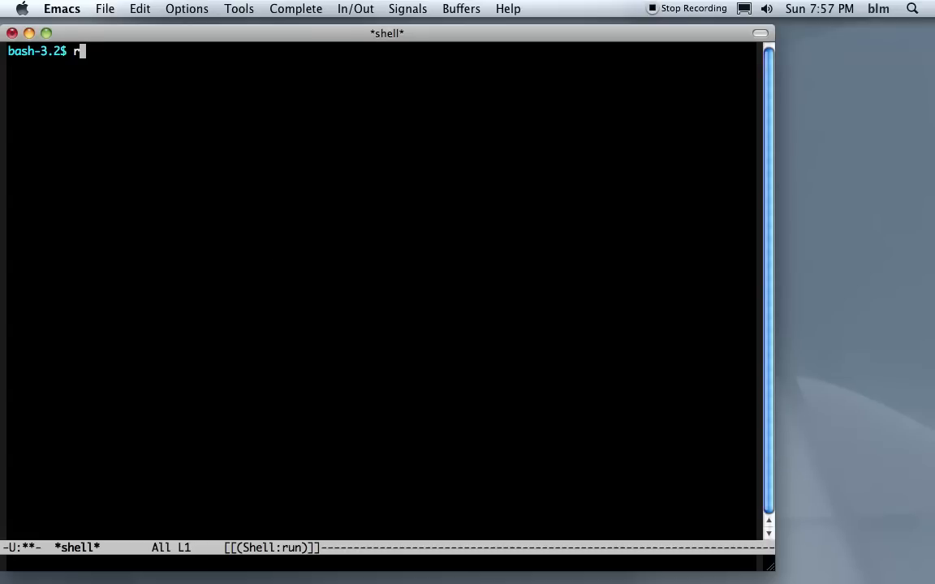
pyautogui.write('curl -')
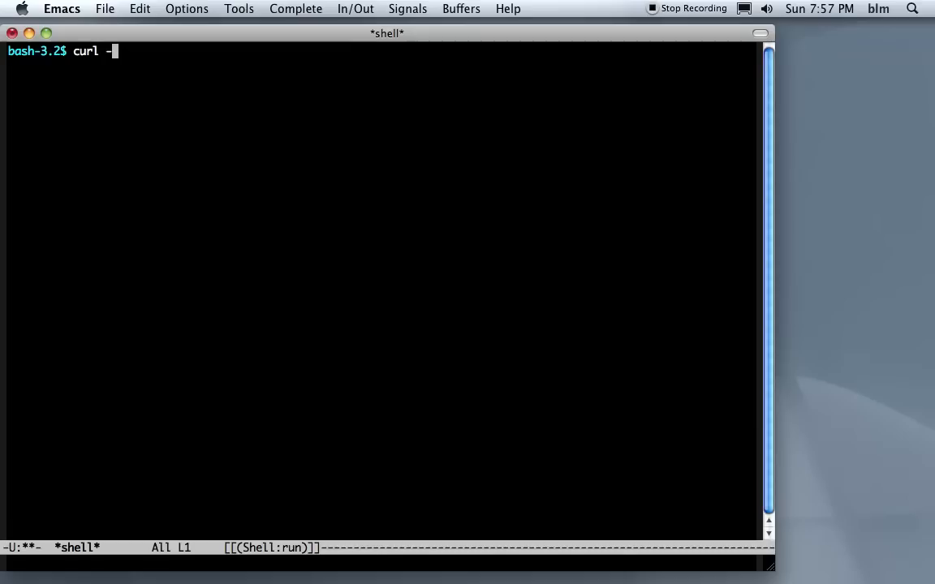
pyautogui.write('O')
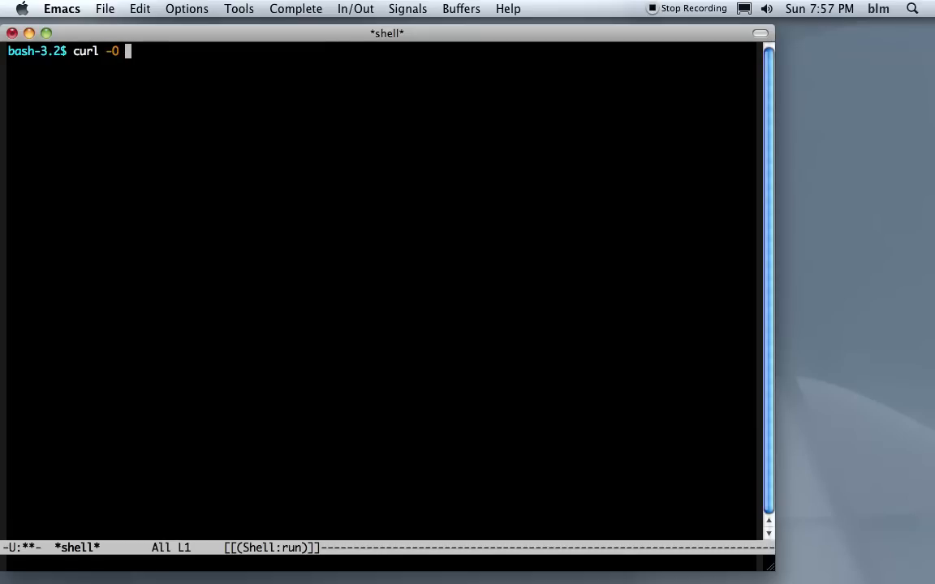
pyautogui.write('www.quicklisp.org/')
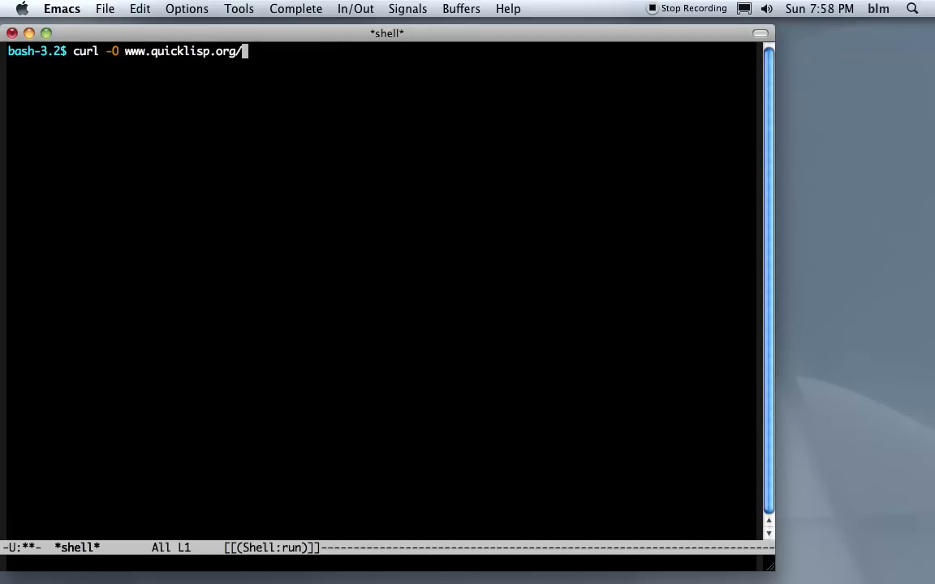
pyautogui.write('d/quicklisp.')
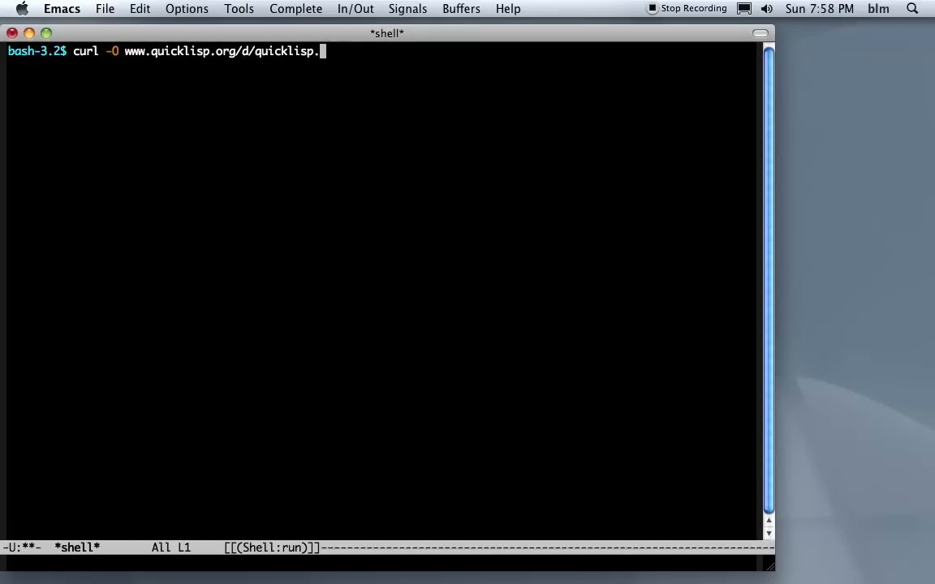
pyautogui.press('Return')
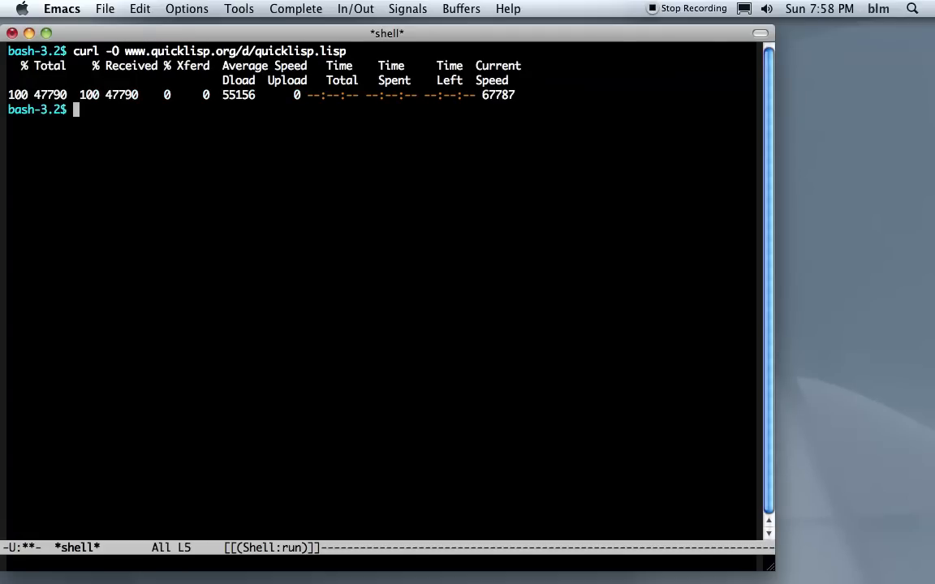
# Start sbcl in the shell and evaluate (load "quicklisp.lisp")
pyautogui.write('sbcl')
pyautogui.write('(load "q')
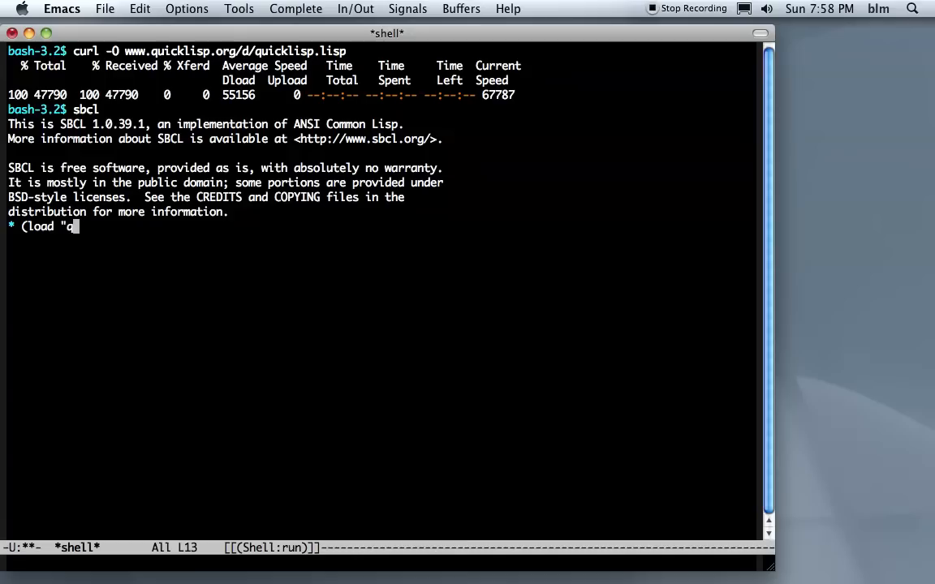
pyautogui.write('uicklisp.lisp")')
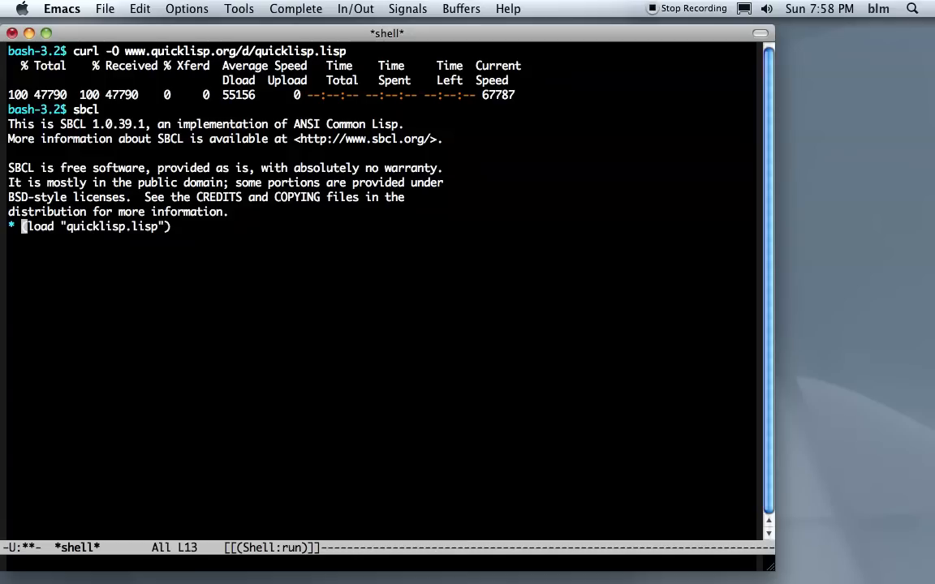
pyautogui.press('Return')
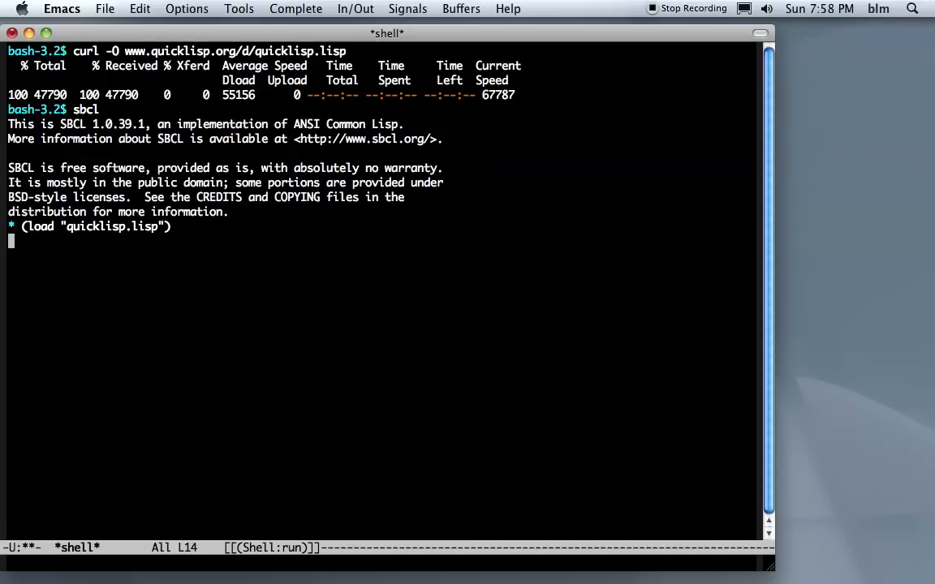
pyautogui.press('Return')
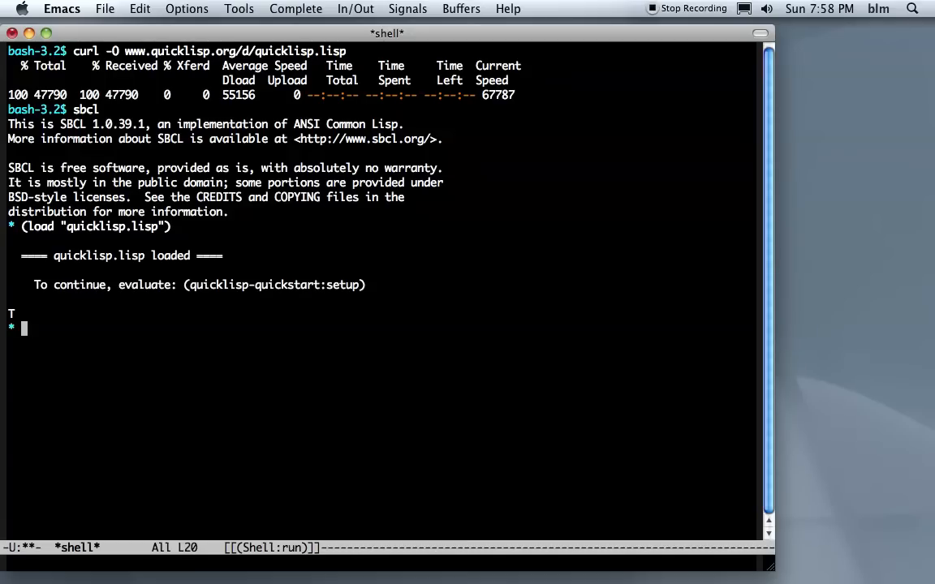
# Evaluate (quicklisp-quickstart:setup) and watch it fetch the setup files and initialize Quicklisp
pyautogui.write('(quic')
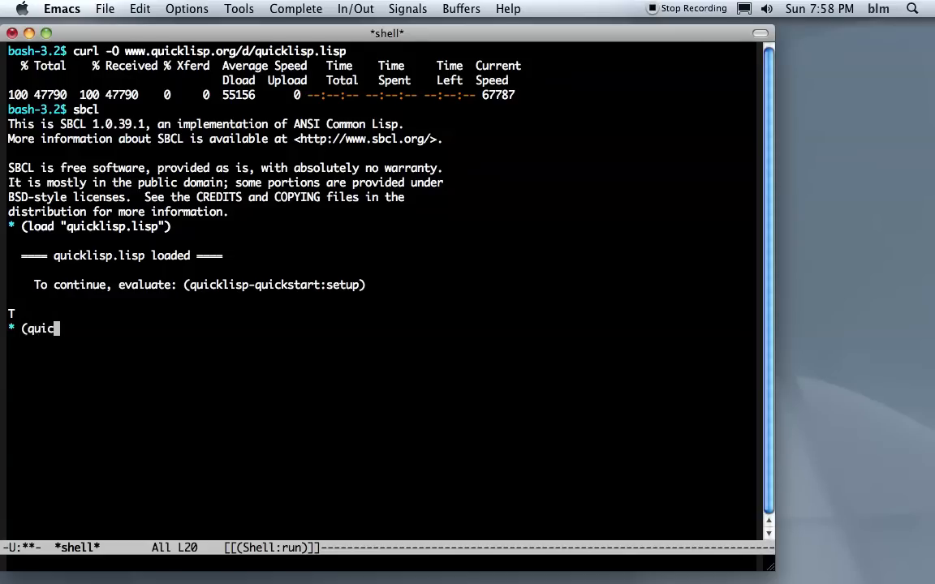
pyautogui.write('klisp-quickstar')
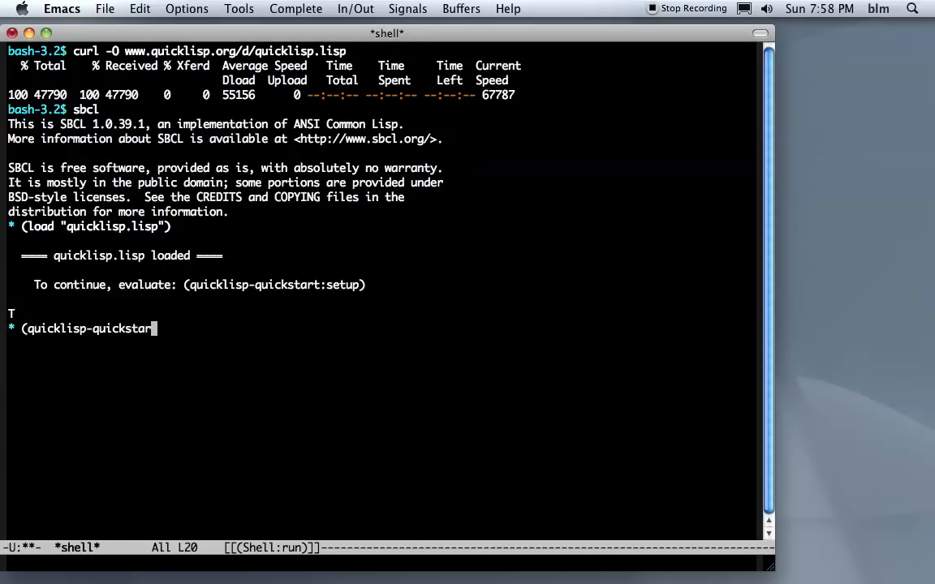
pyautogui.press('Return')
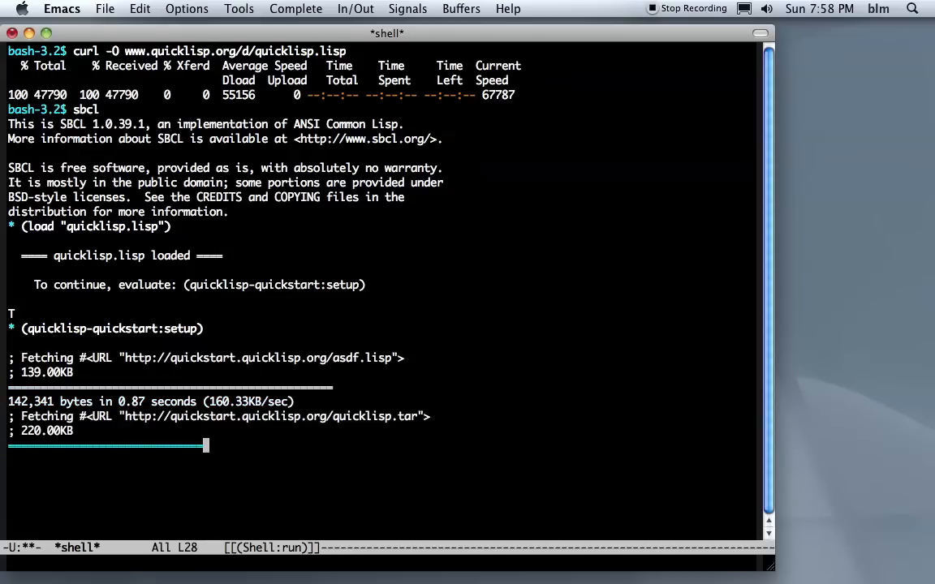
pyautogui.scroll(-3)
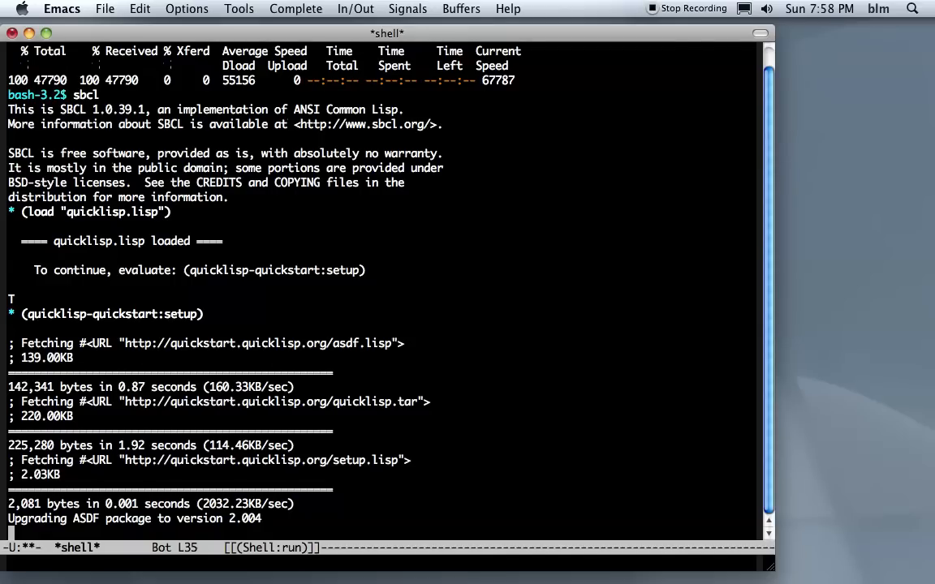
pyautogui.scroll(-3)
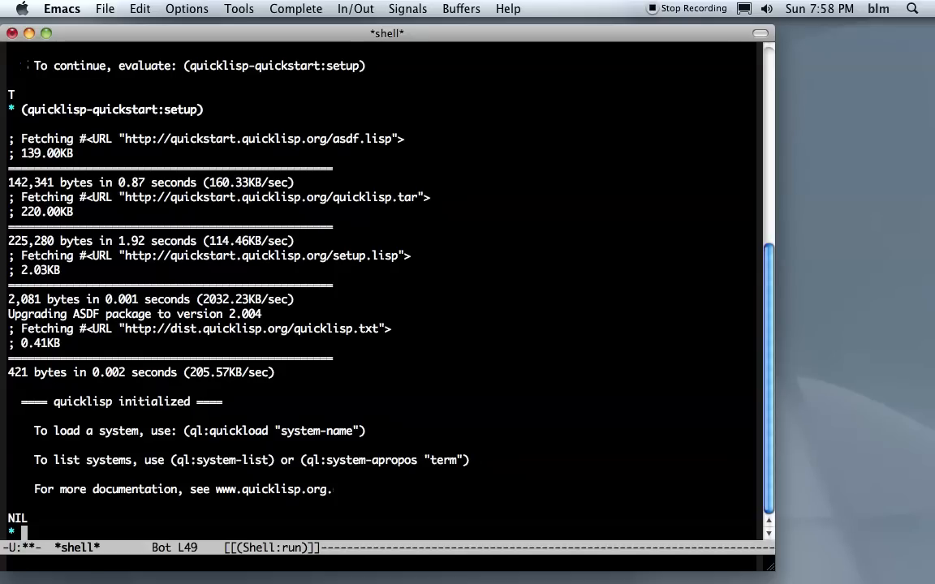
# Evaluate (ql:system-apropos "weblocks") to list the matching weblocks systems
pyautogui.write('(')
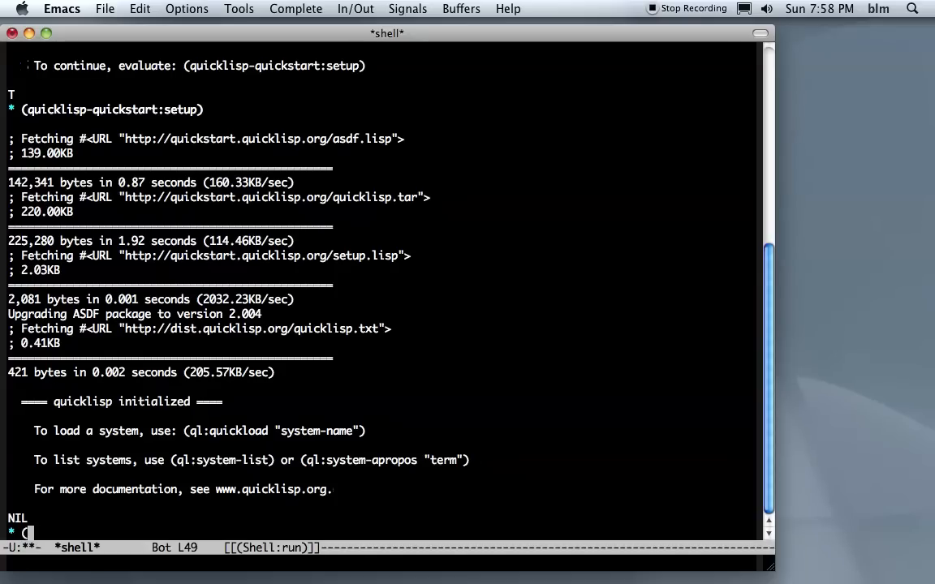
pyautogui.write('(ql:syste')
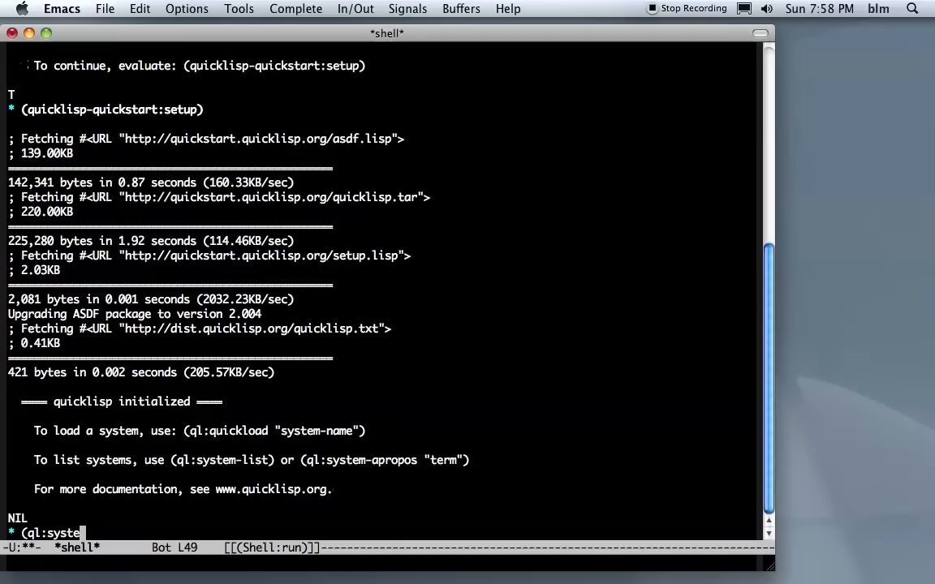
pyautogui.write('m-apropos')
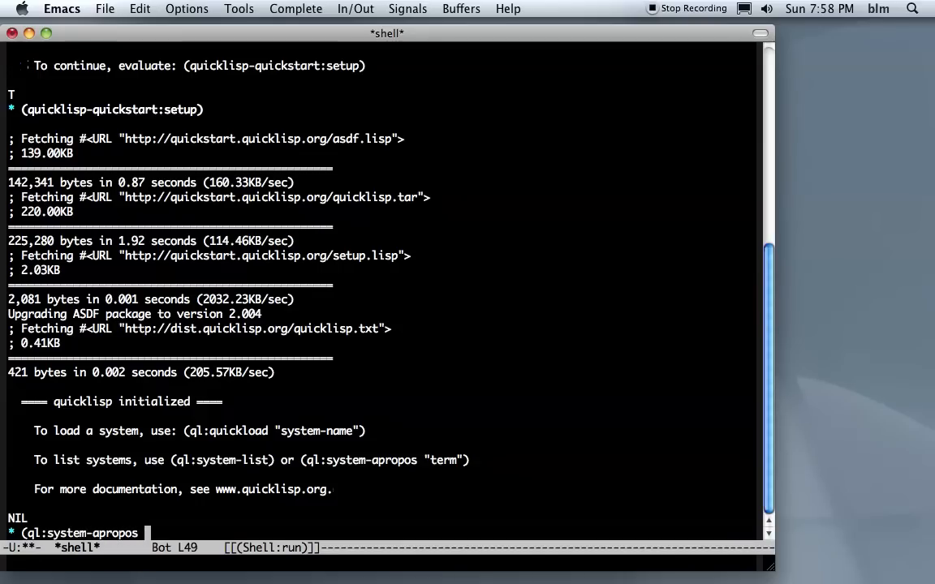
pyautogui.write('"weblocks')
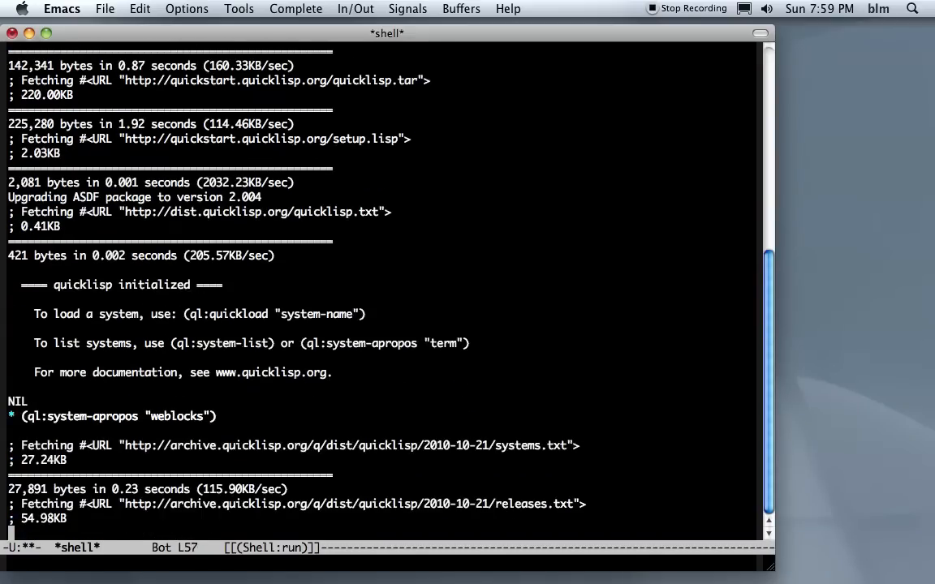
pyautogui.scroll(-3)
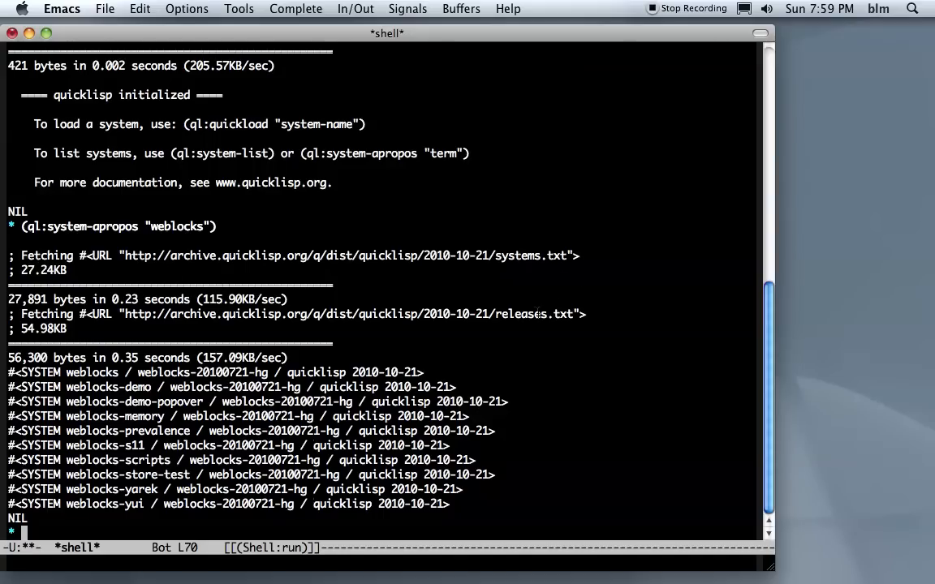
pyautogui.moveTo(500, 55)
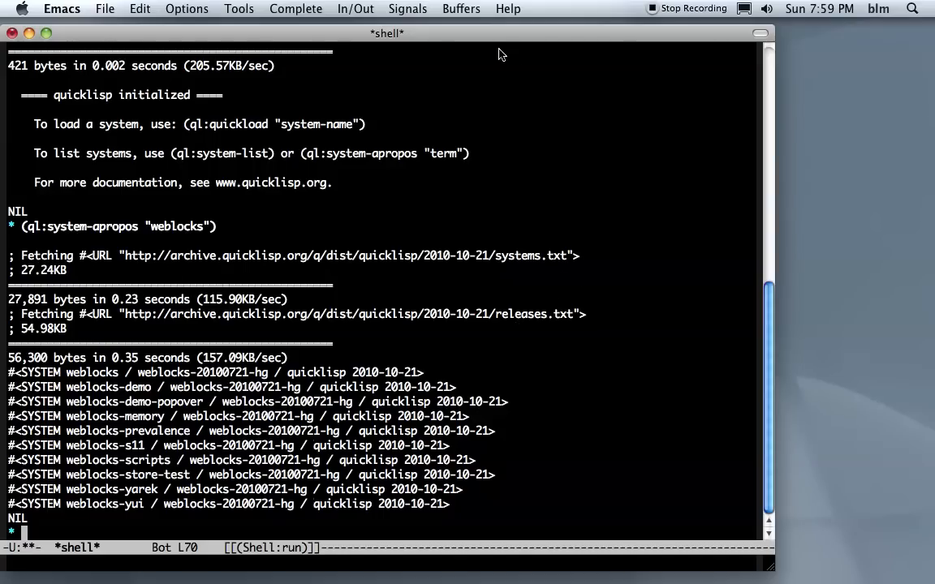
pyautogui.moveTo(495, 42)
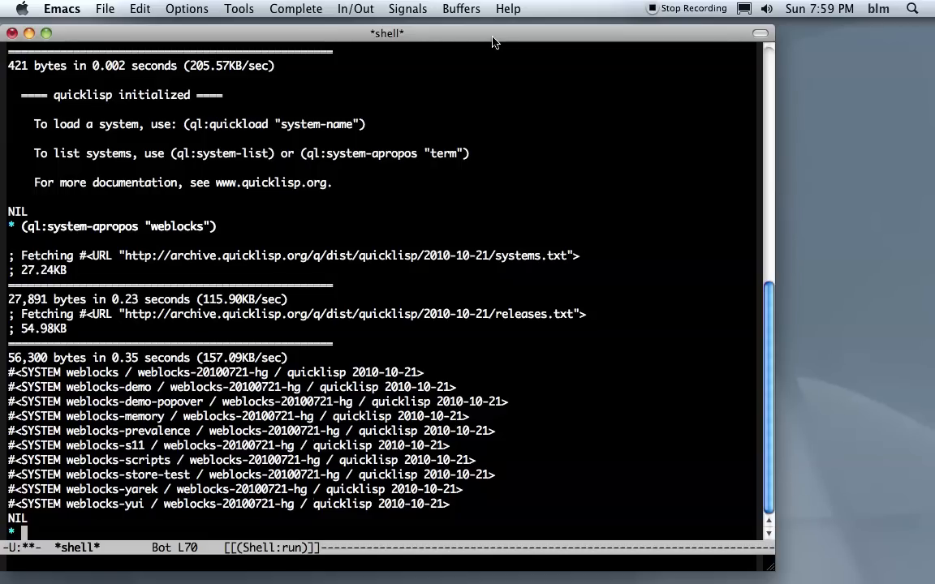
# Evaluate (ql:quickload "weblocks" :prompt t), listing the 36 required releases awaiting confirmation
pyautogui.write('(ql:')
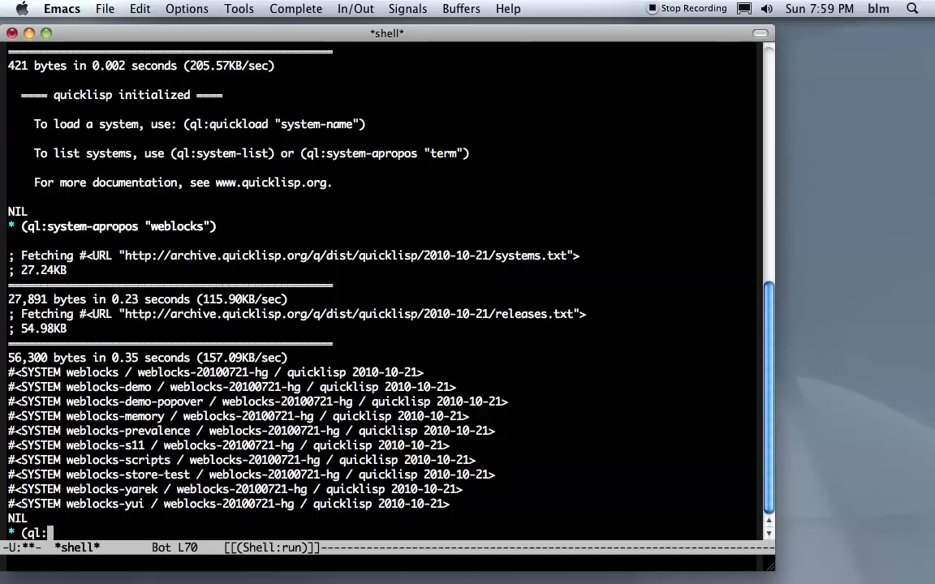
pyautogui.write('quickl')
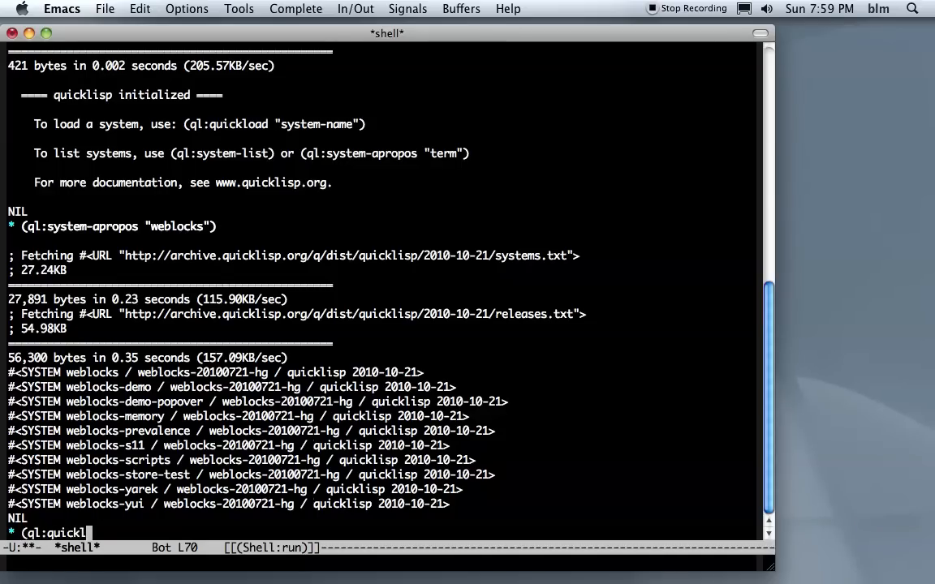
pyautogui.write('oad "')
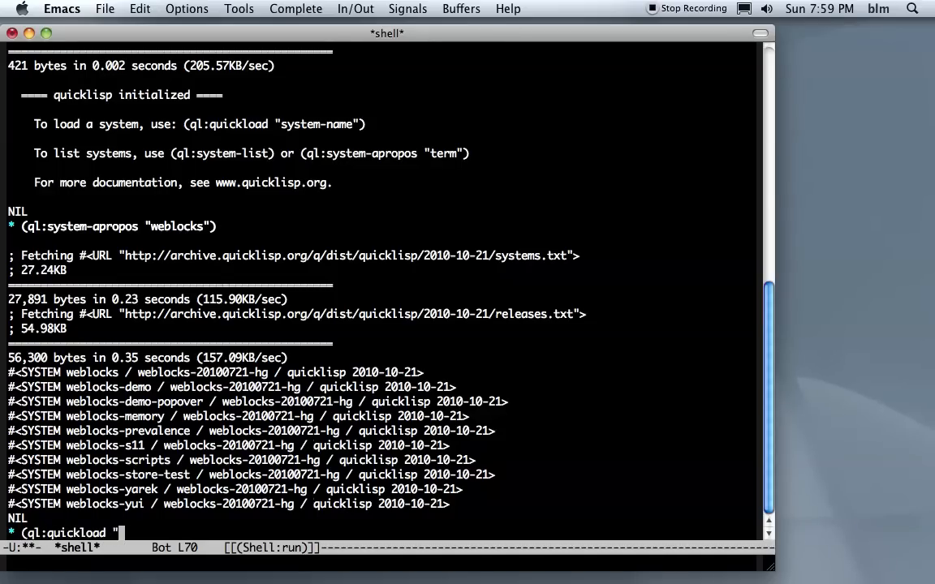
pyautogui.write('weblock')
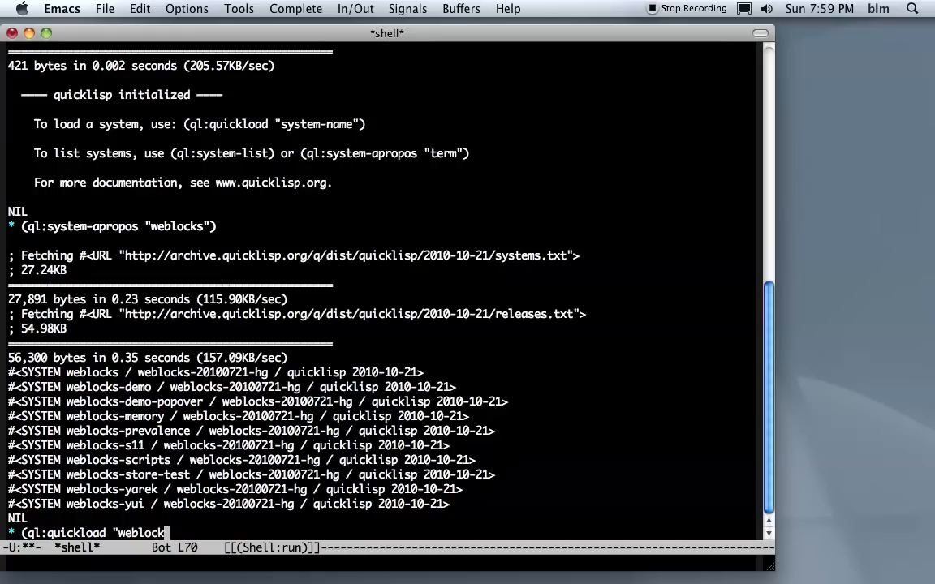
pyautogui.write('" :pr')
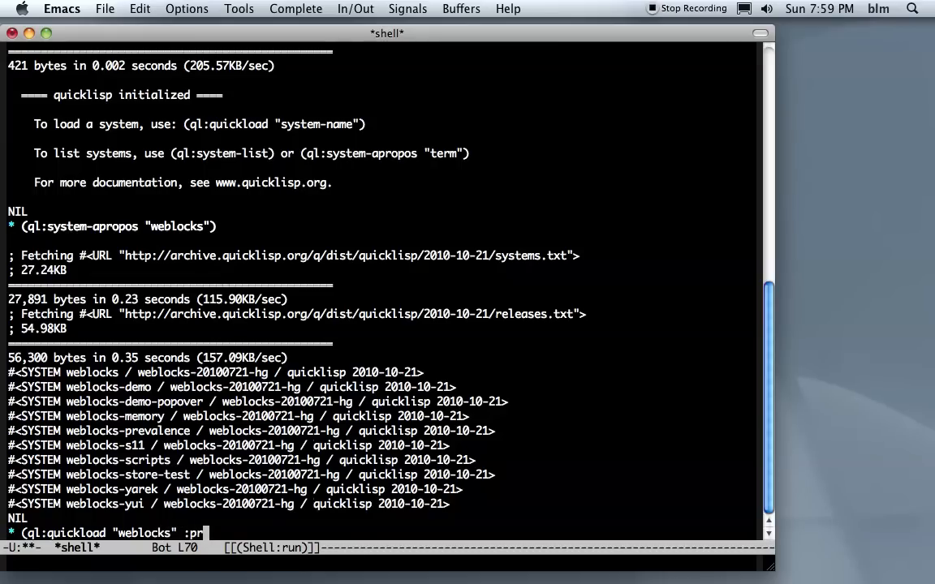
pyautogui.write('ompt')
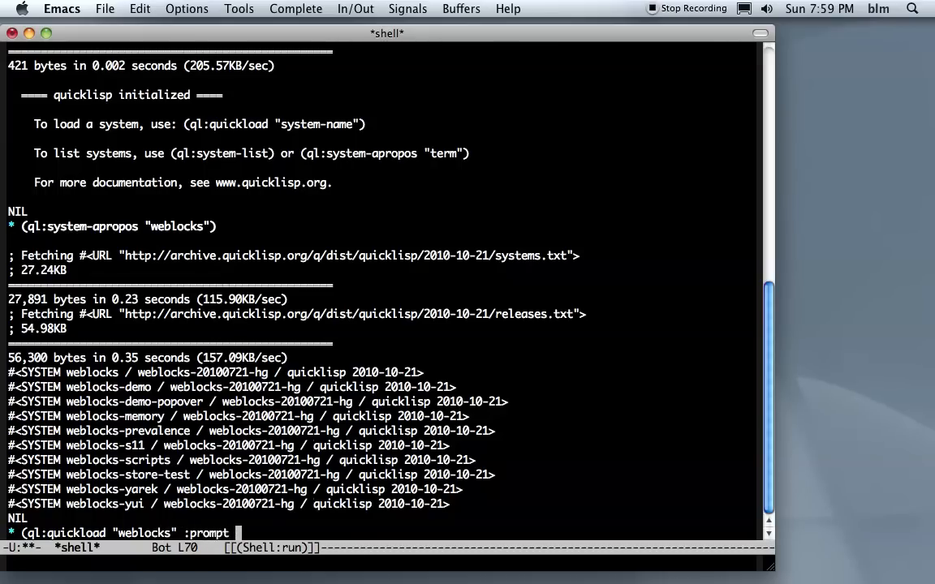
pyautogui.write('t')
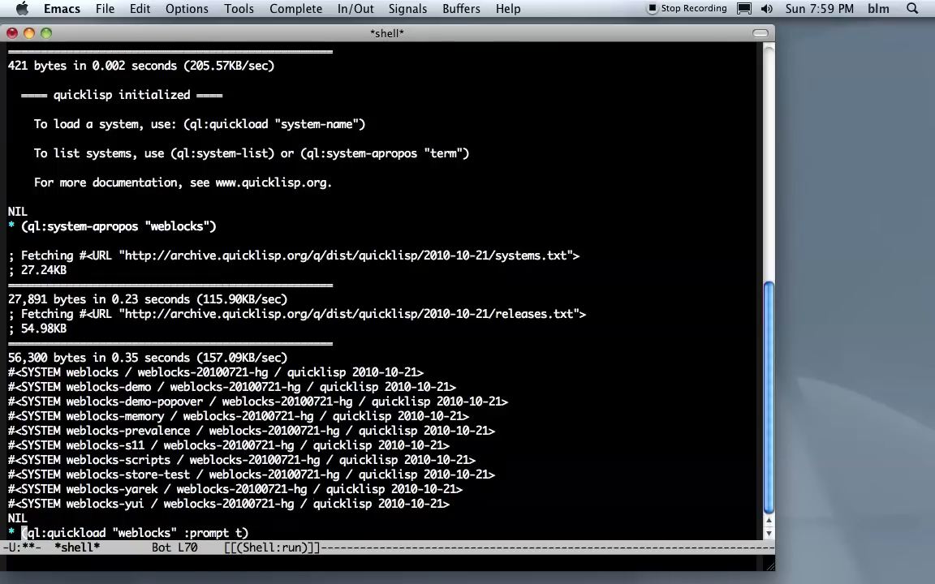
pyautogui.press('Return')
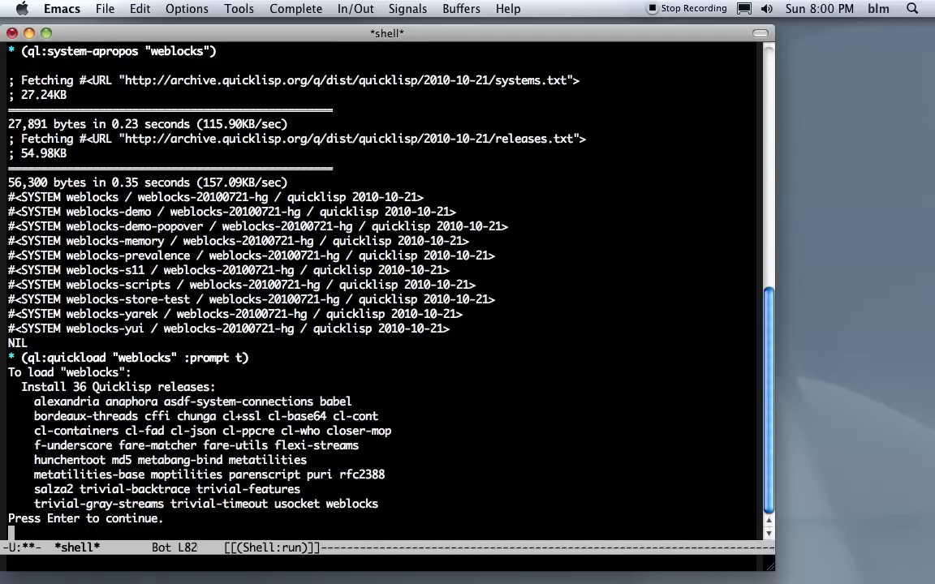
# Confirm installing the 36 releases and follow the archive downloads until weblocks starts loading
pyautogui.press('Return')
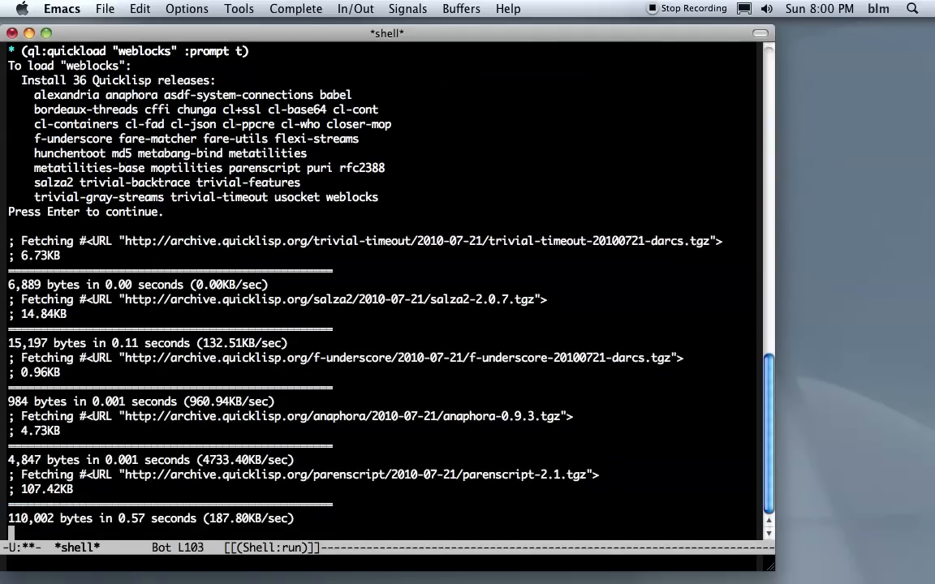
pyautogui.scroll(-3)
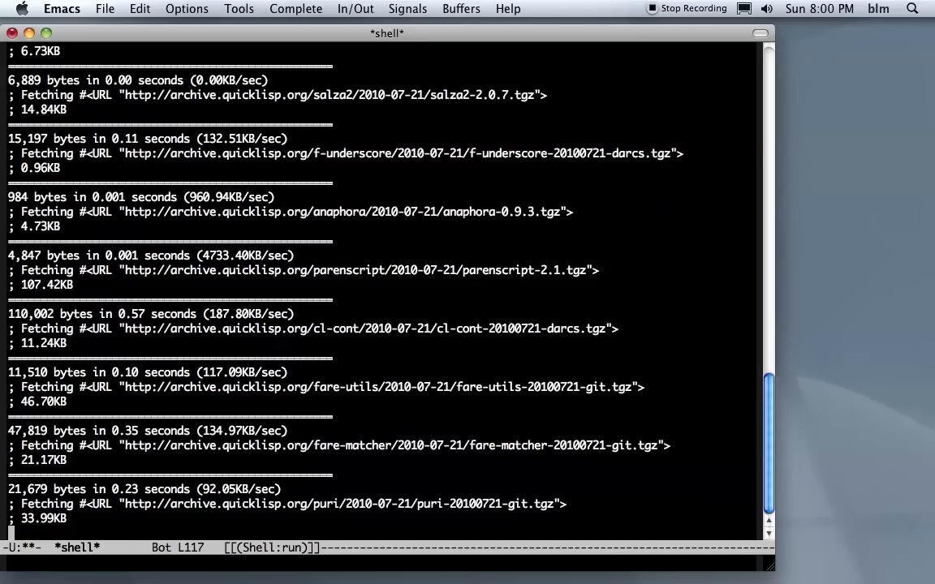
pyautogui.scroll(-3)
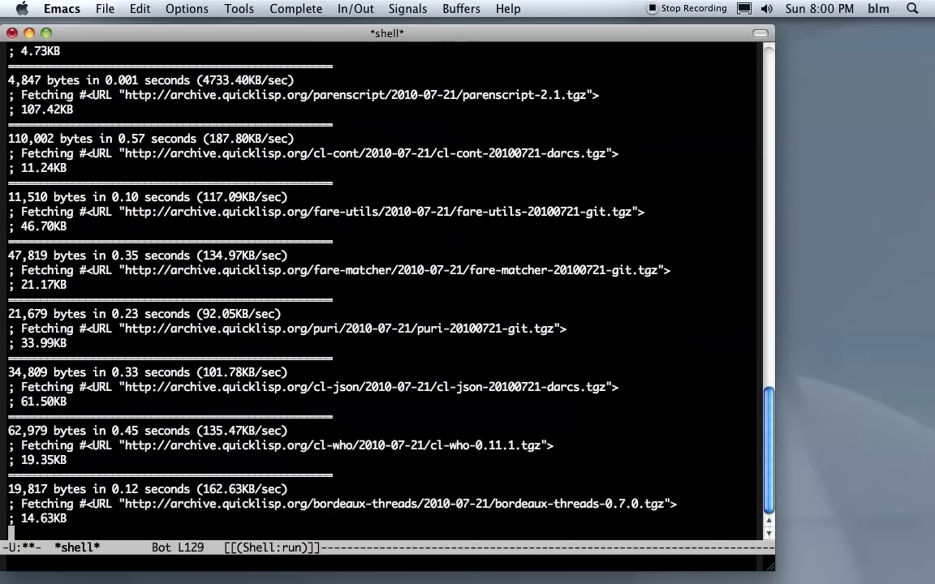
pyautogui.scroll(-3)
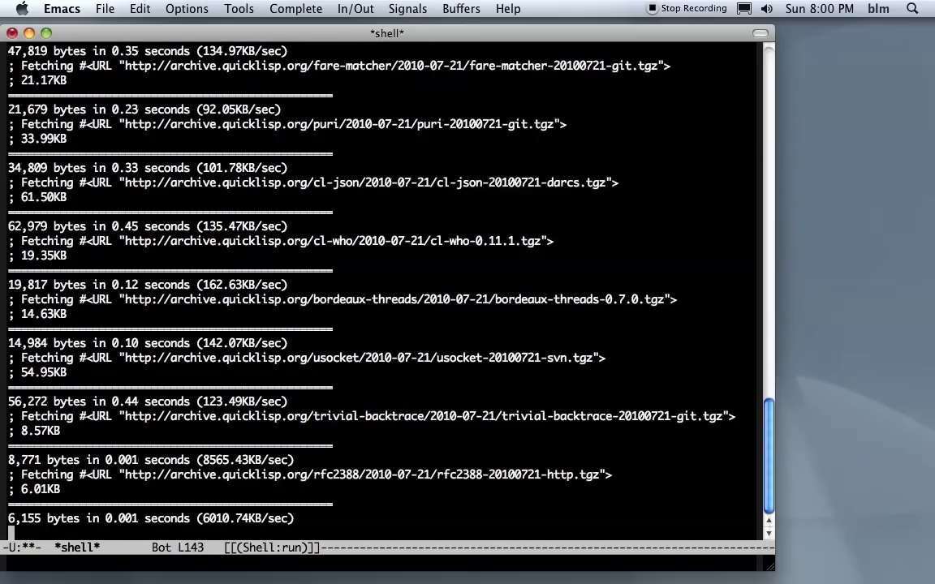
pyautogui.scroll(-3)
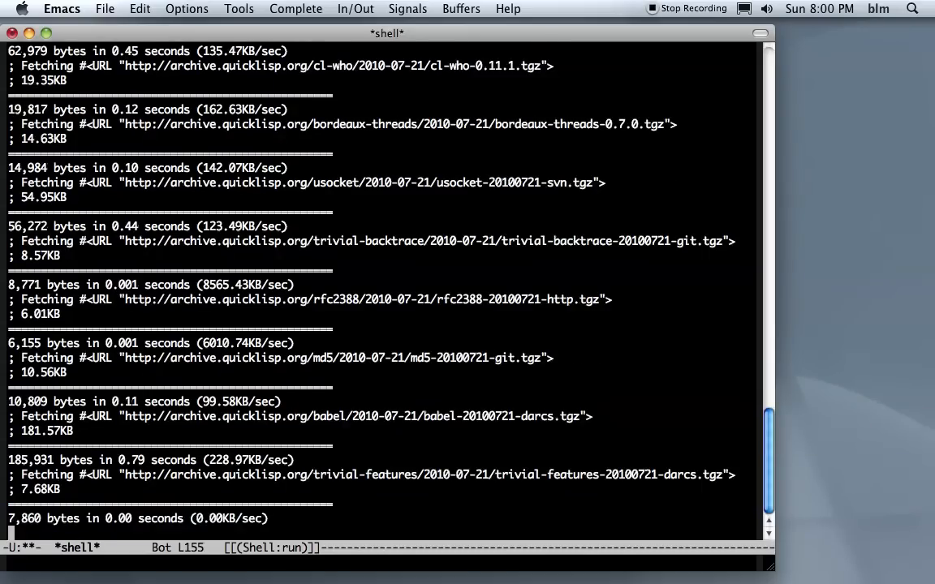
pyautogui.scroll(-3)
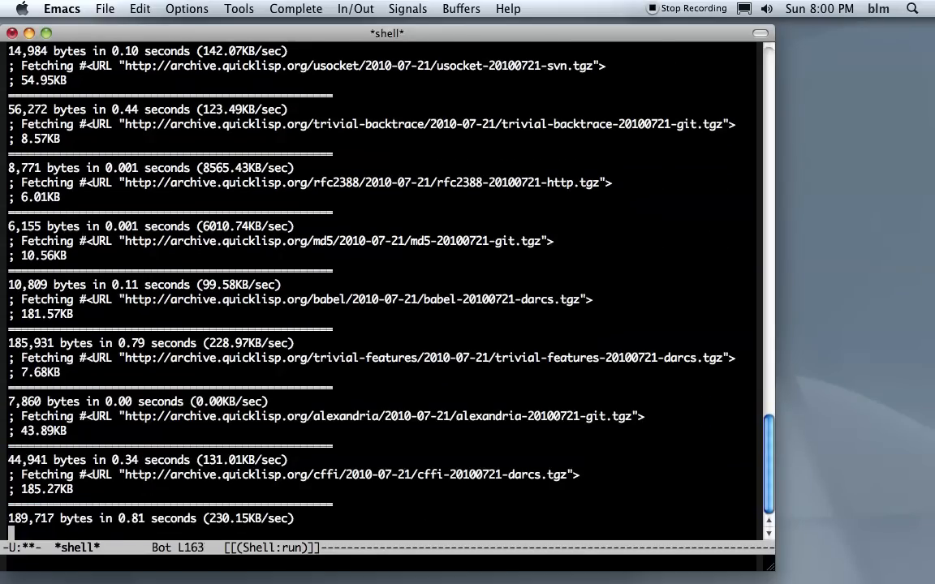
pyautogui.scroll(-3)
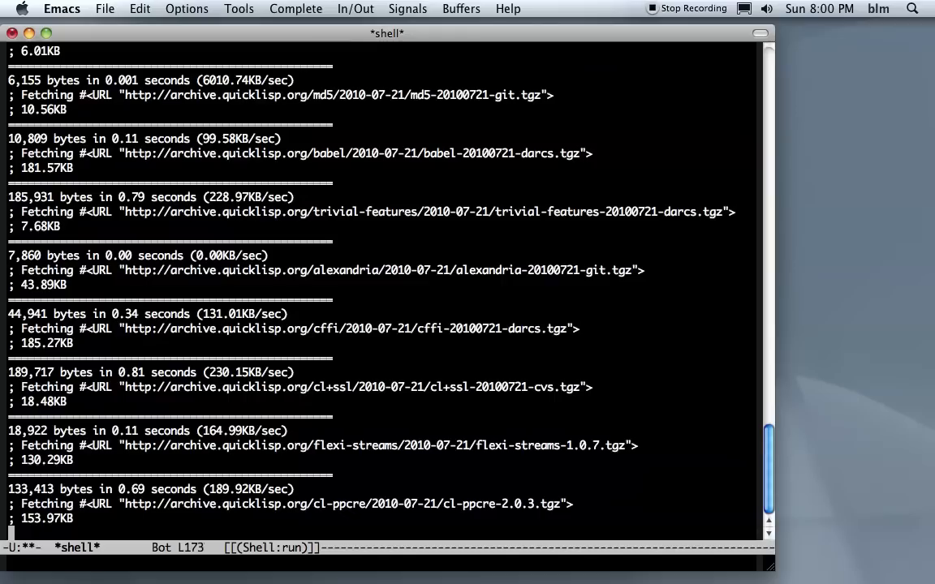
pyautogui.scroll(-3)
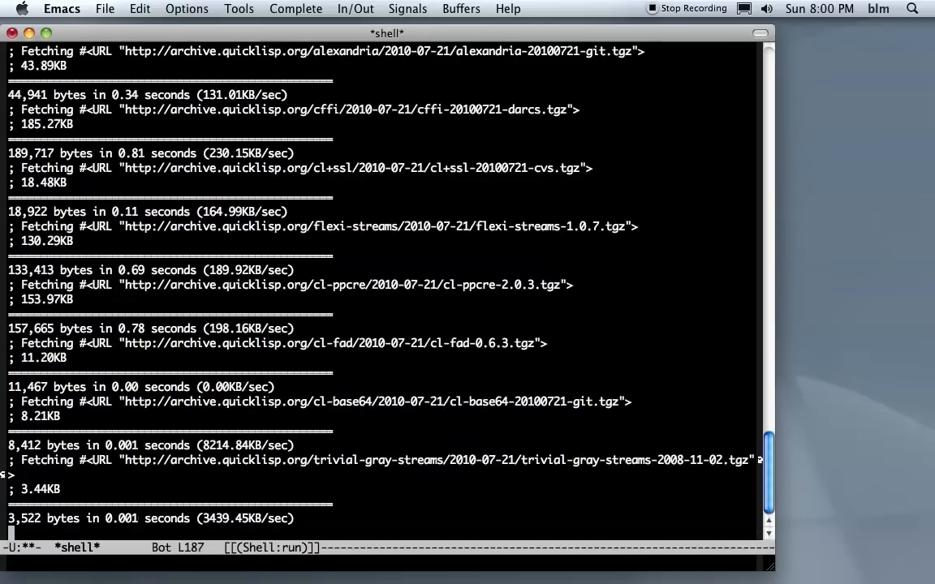
pyautogui.scroll(-3)
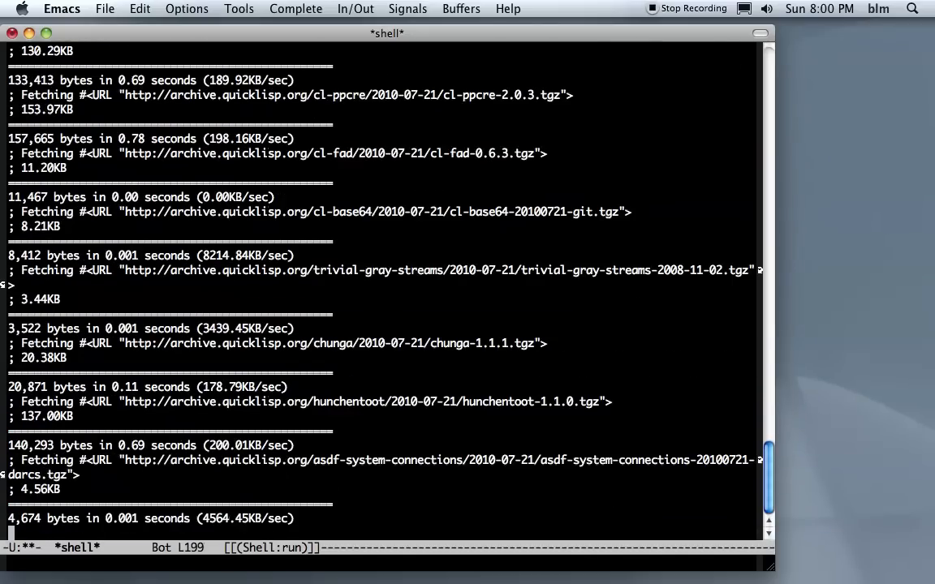
pyautogui.scroll(-3)
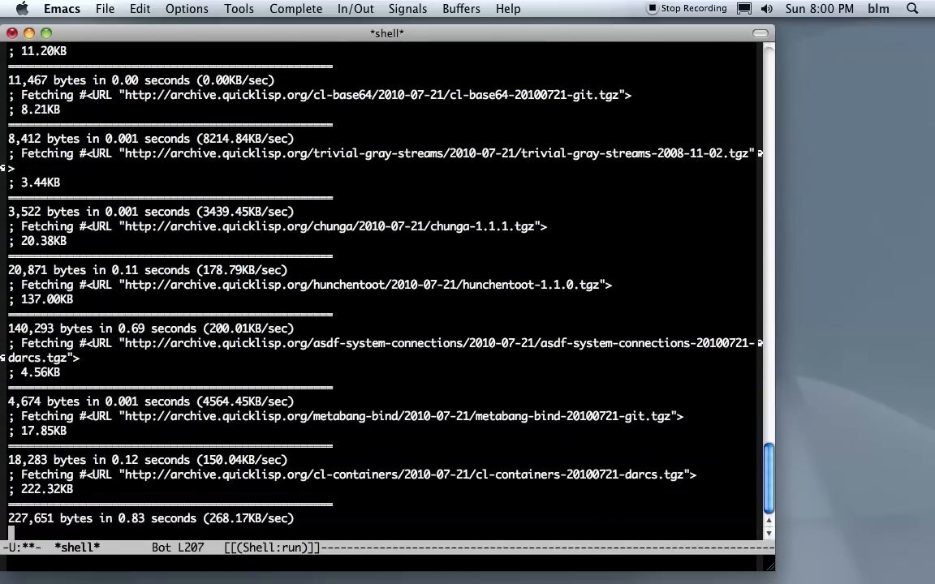
pyautogui.scroll(-3)
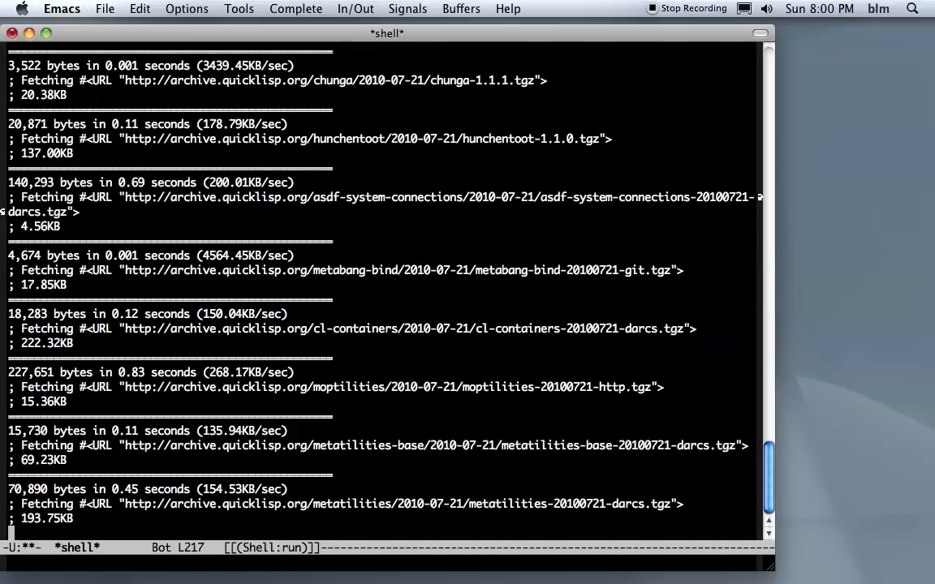
pyautogui.scroll(-3)
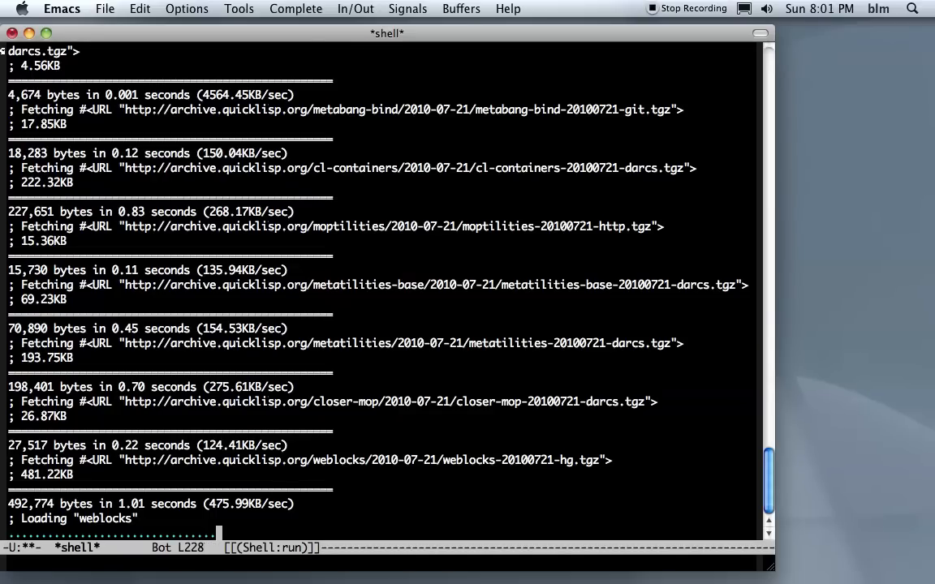
# Follow the dependency loading output until "weblocks" is returned at a fresh Lisp prompt
pyautogui.scroll(-3)
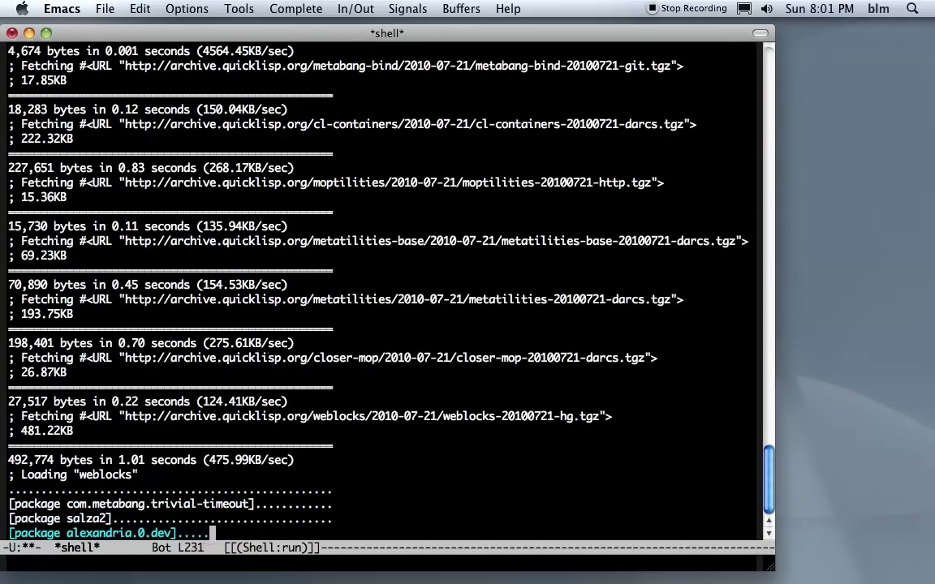
pyautogui.scroll(-3)
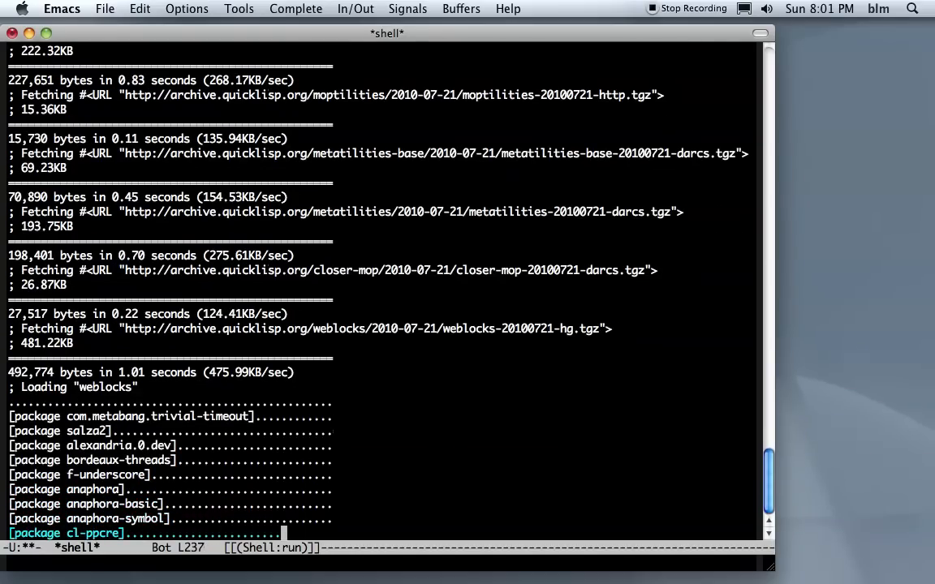
pyautogui.scroll(-3)
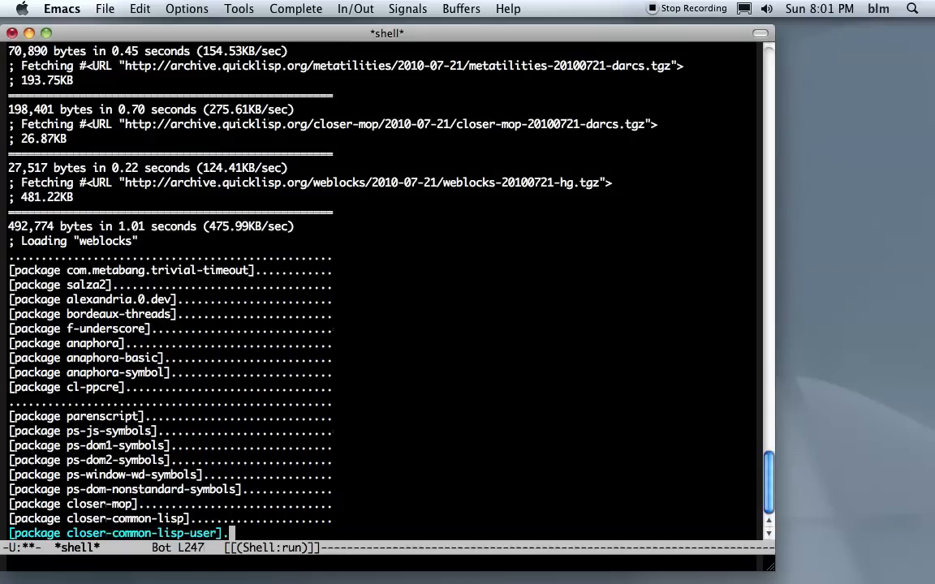
pyautogui.scroll(-3)
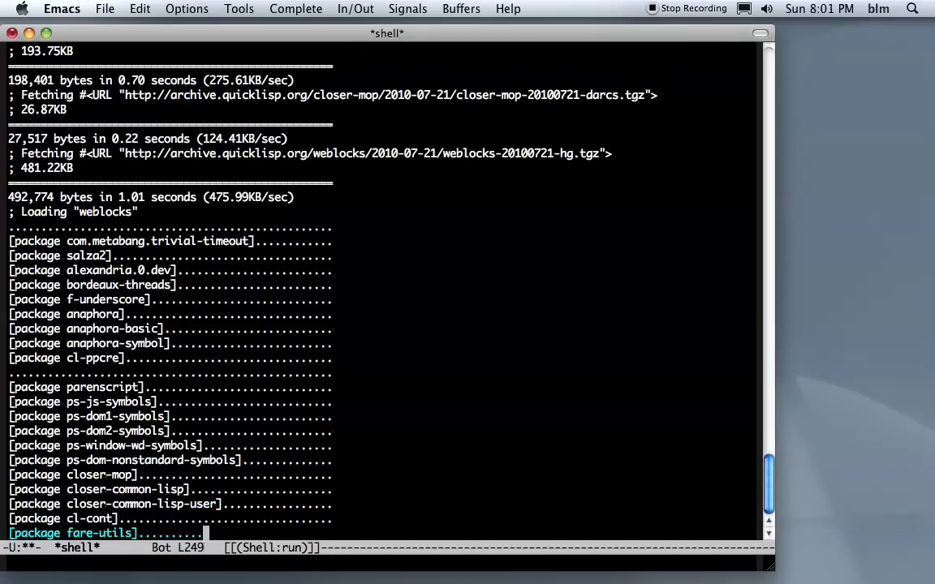
pyautogui.scroll(-3)
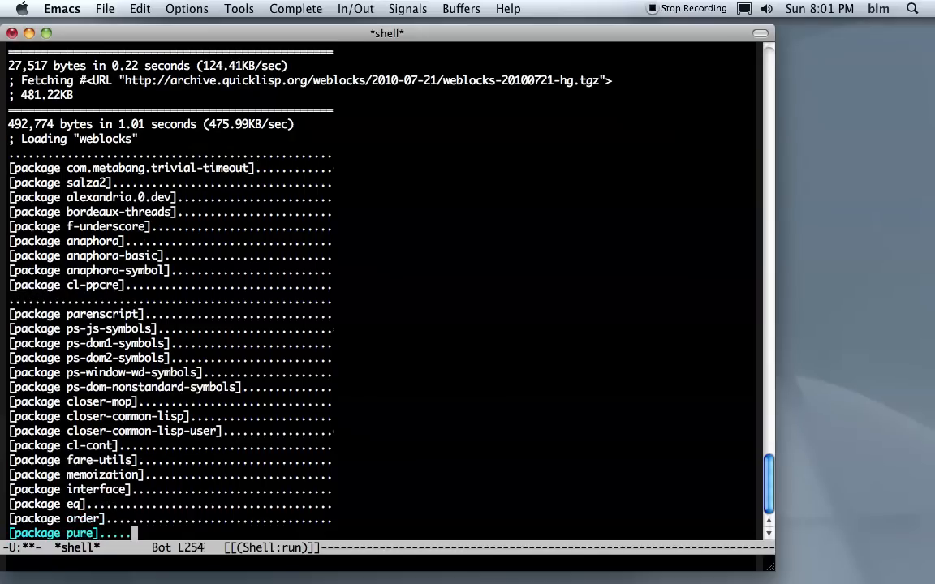
pyautogui.scroll(-3)
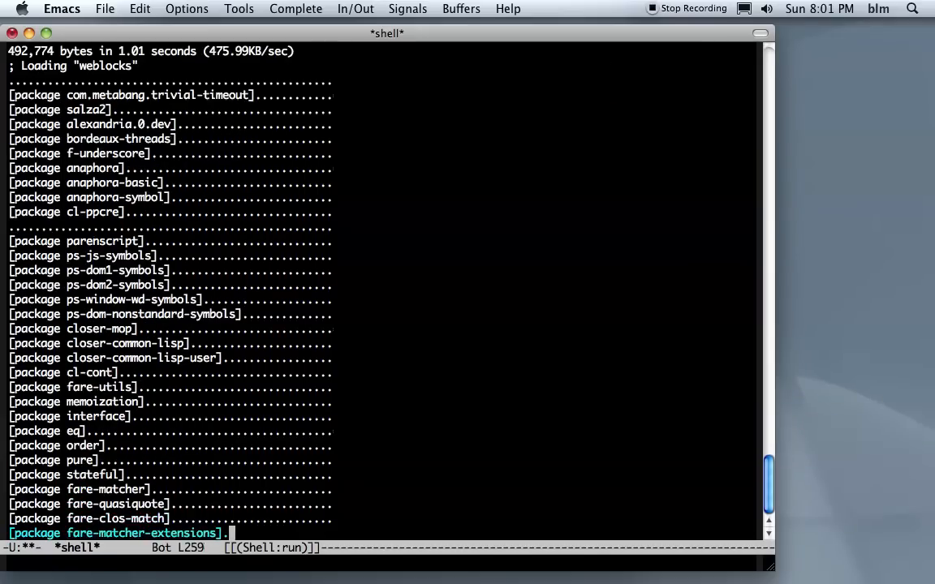
pyautogui.scroll(-3)
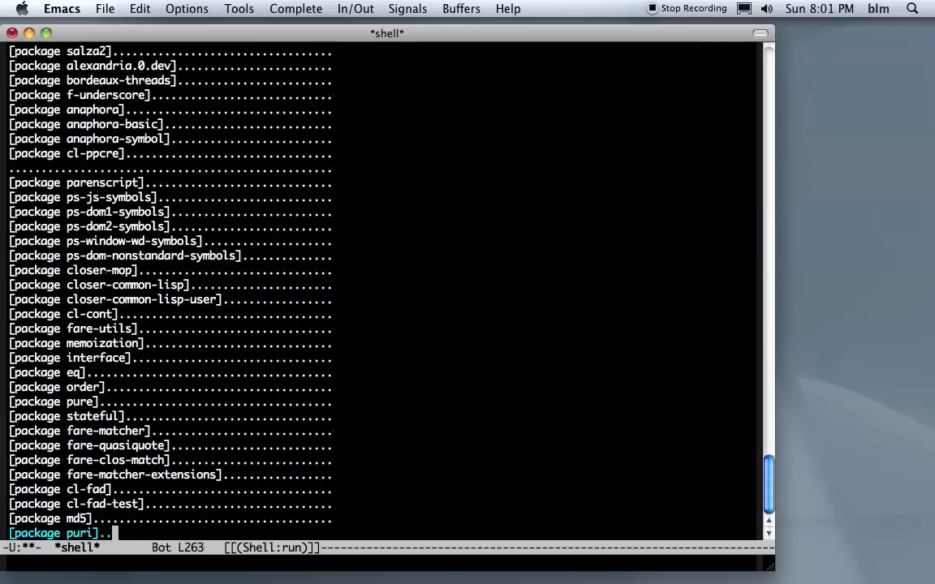
pyautogui.scroll(-3)
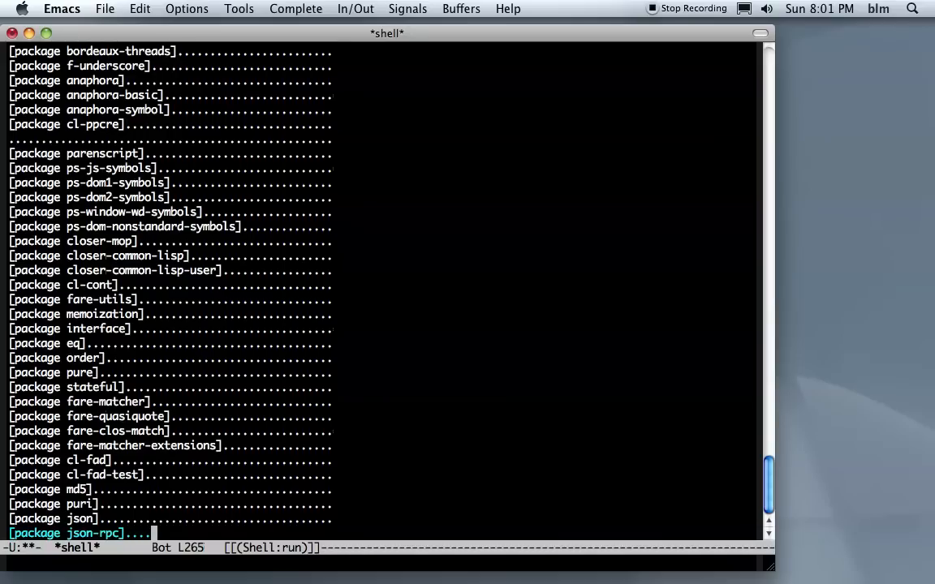
pyautogui.scroll(-3)
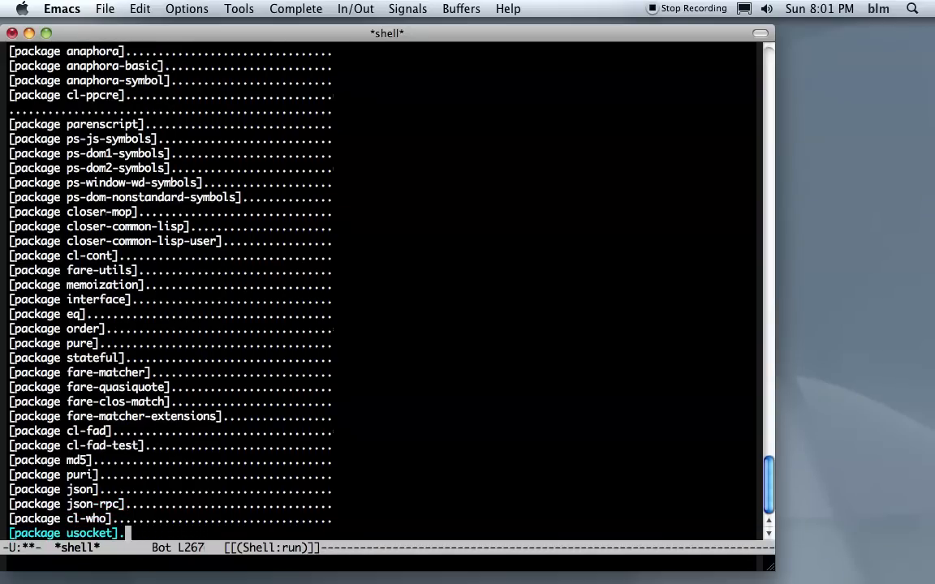
pyautogui.scroll(-3)
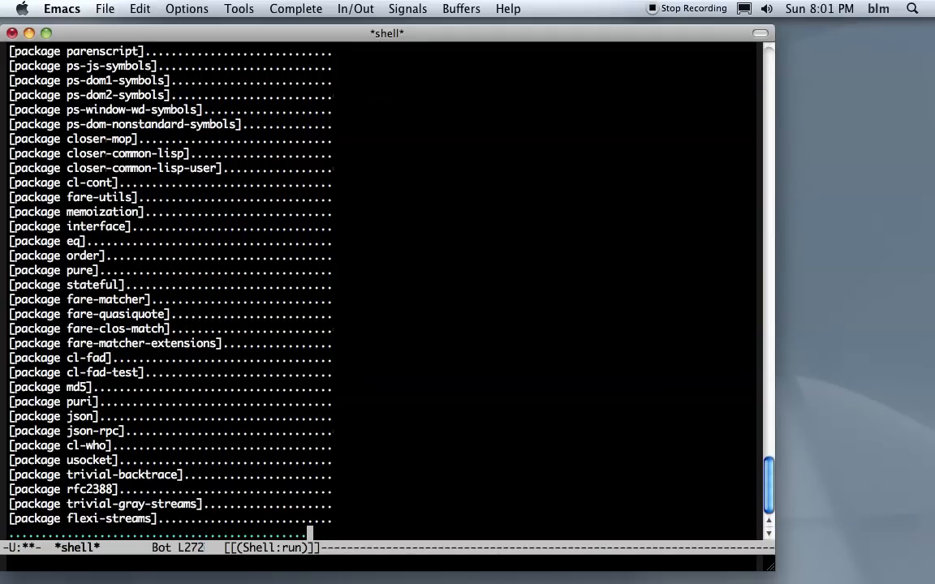
pyautogui.scroll(-3)
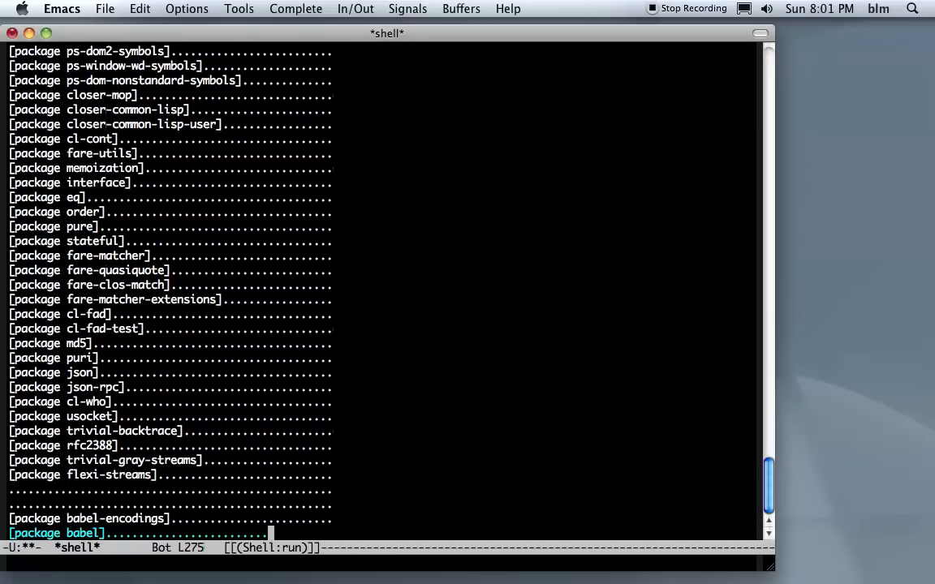
pyautogui.scroll(-3)
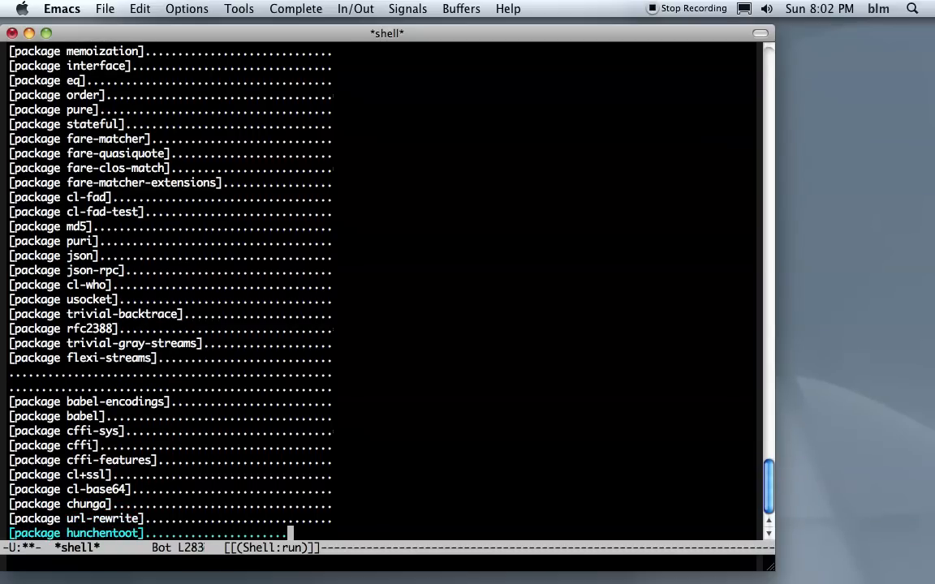
pyautogui.scroll(-3)
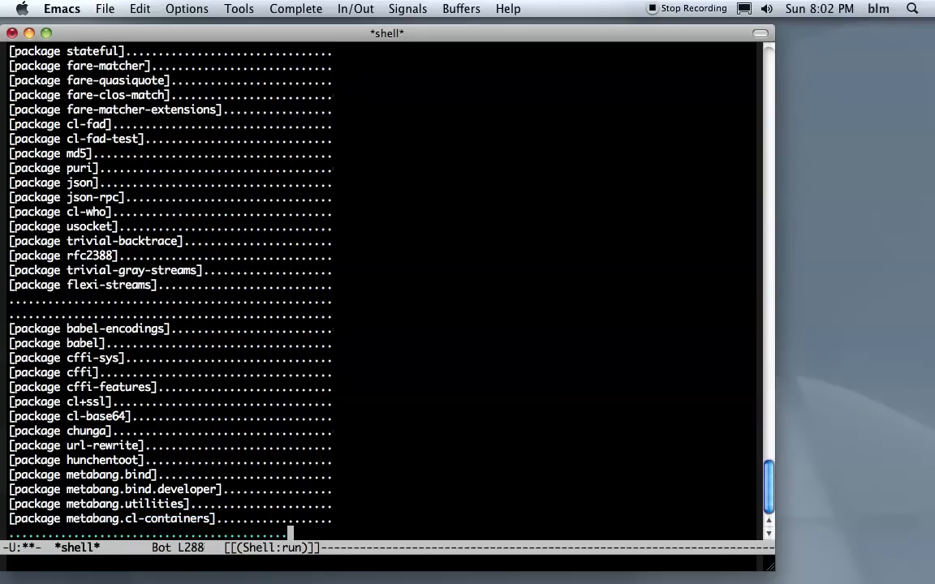
pyautogui.scroll(-3)
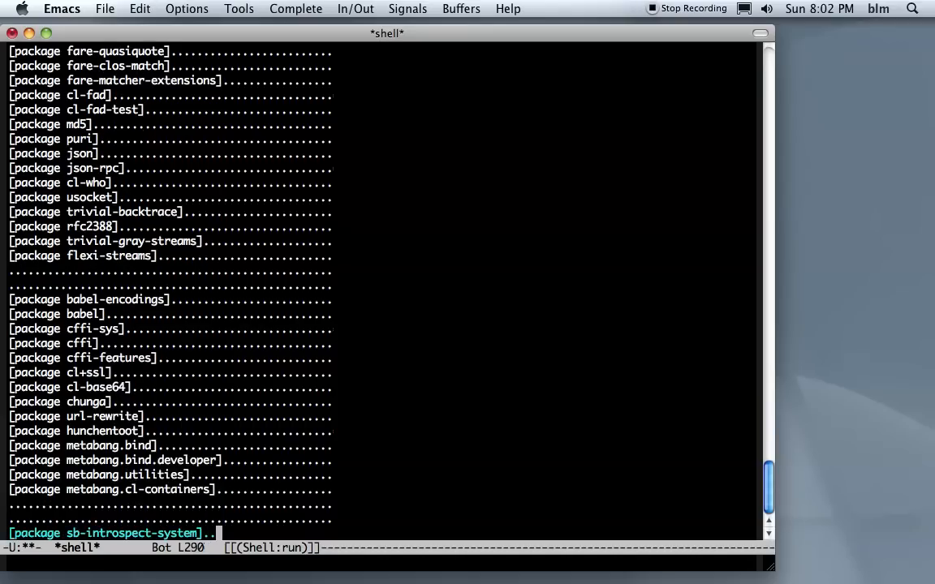
pyautogui.scroll(-3)
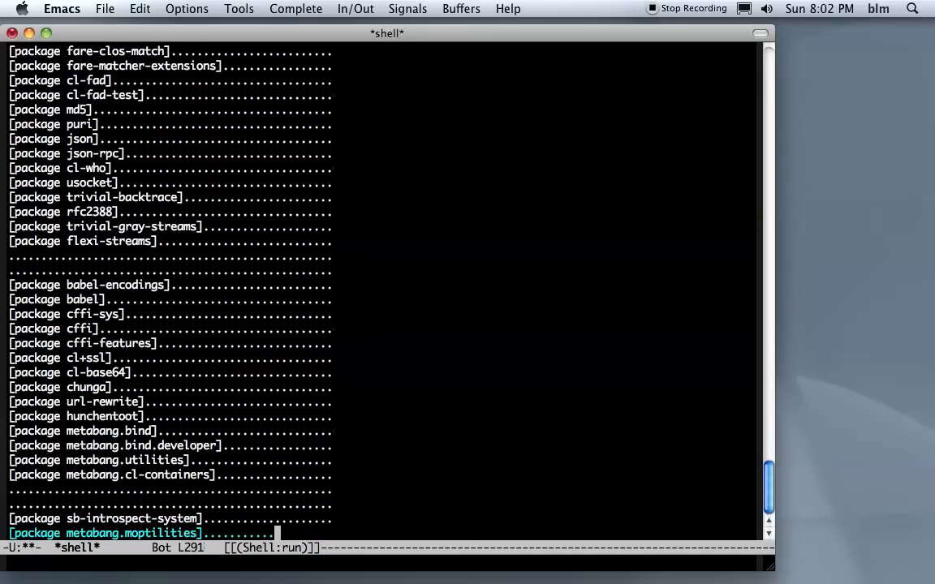
pyautogui.scroll(-3)
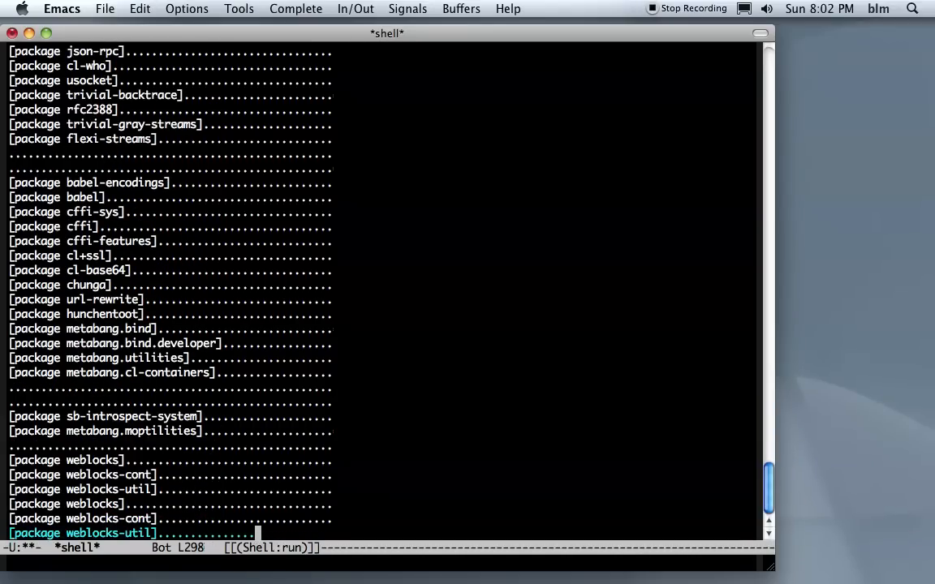
pyautogui.scroll(-3)
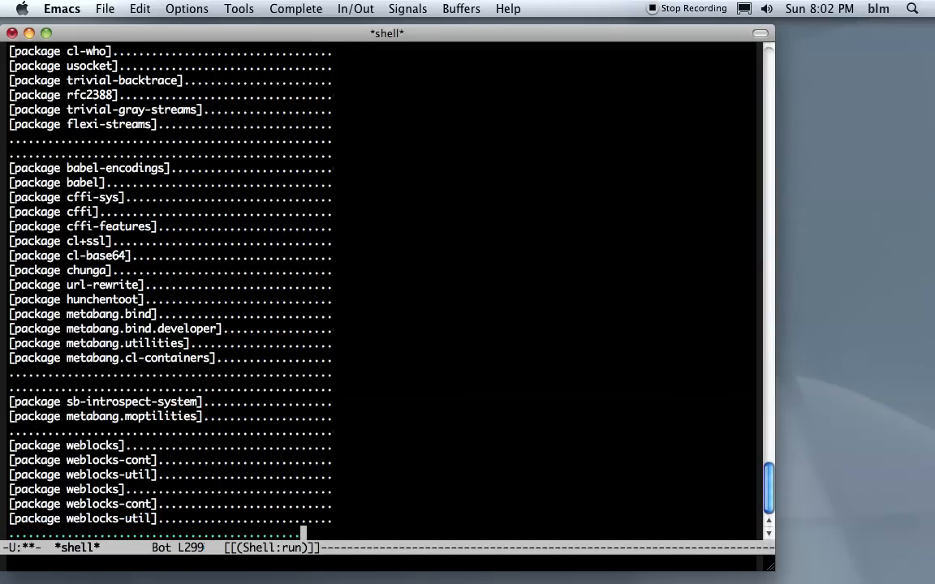
pyautogui.scroll(-3)
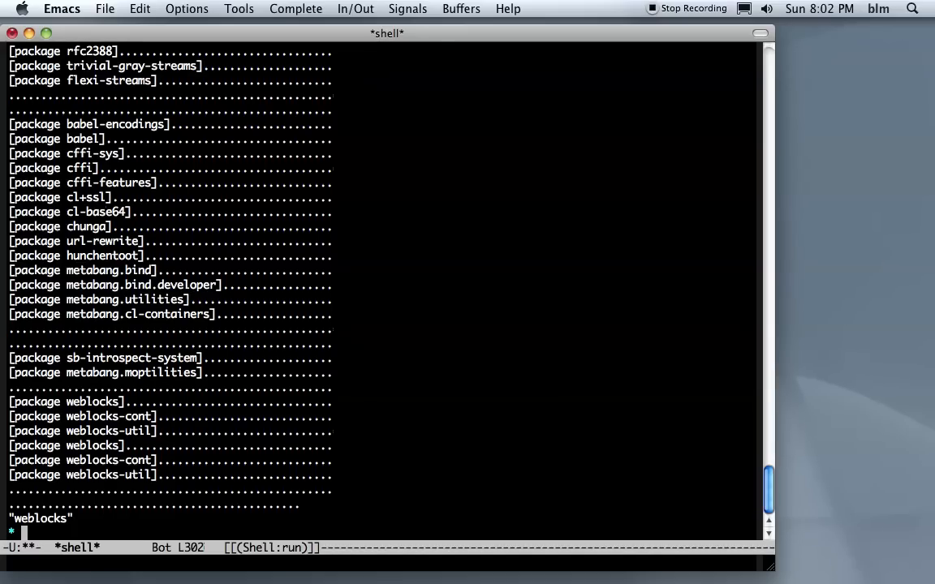
# Evaluate (weblocks:start-weblocks) to start the Weblocks server
pyautogui.write('(')
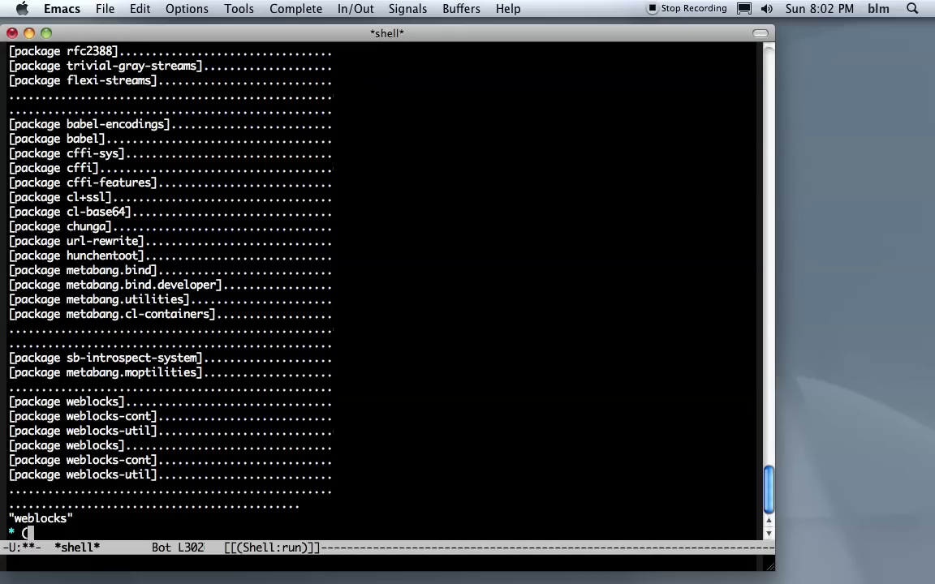
pyautogui.write('(we')
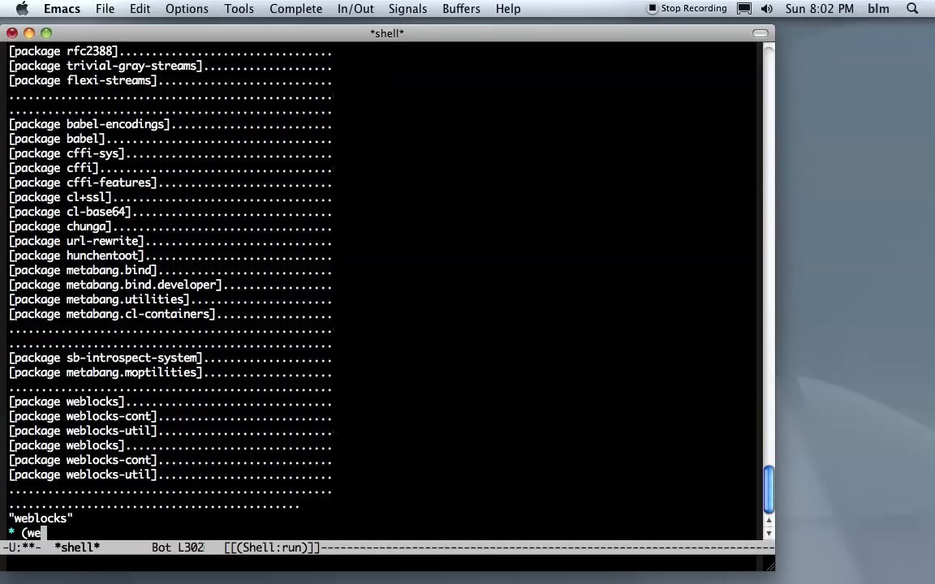
pyautogui.write('lo')
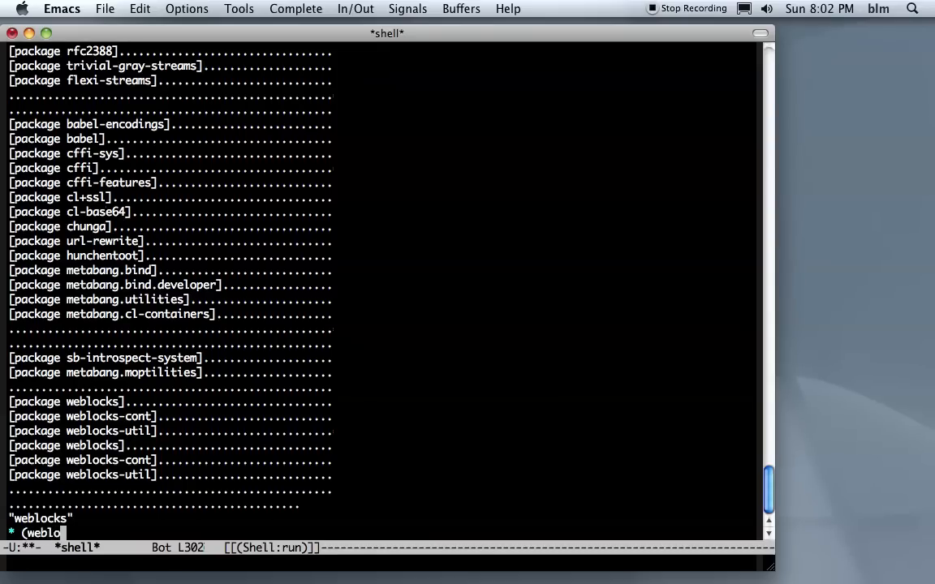
pyautogui.write('cks:start-we')
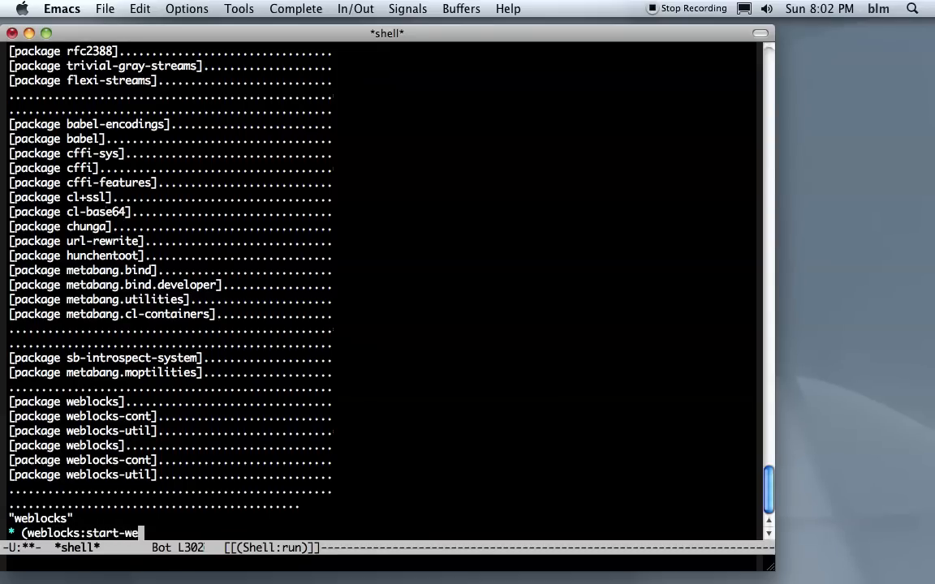
pyautogui.press('Return')
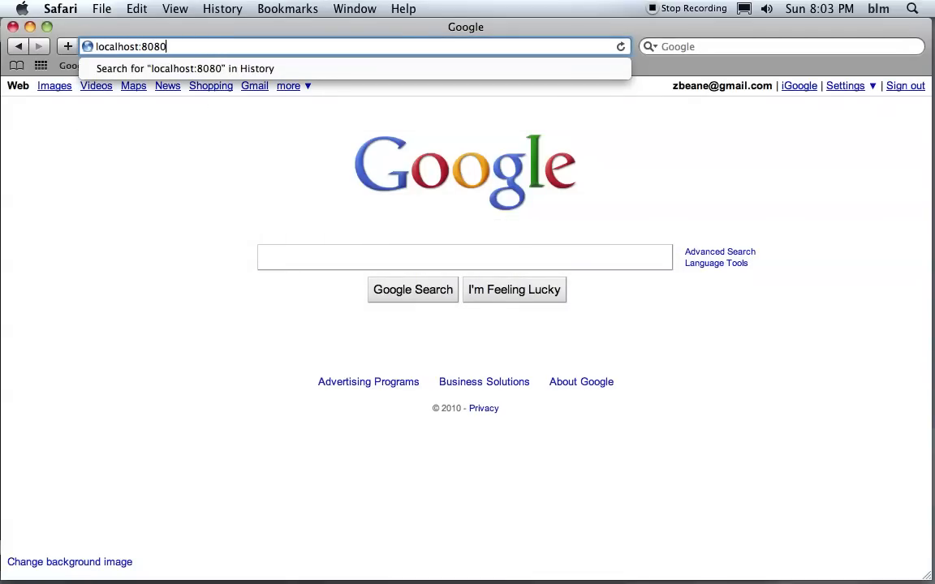
# Load localhost:8080 in Safari to show the Weblocks welcome page
pyautogui.press('Return')
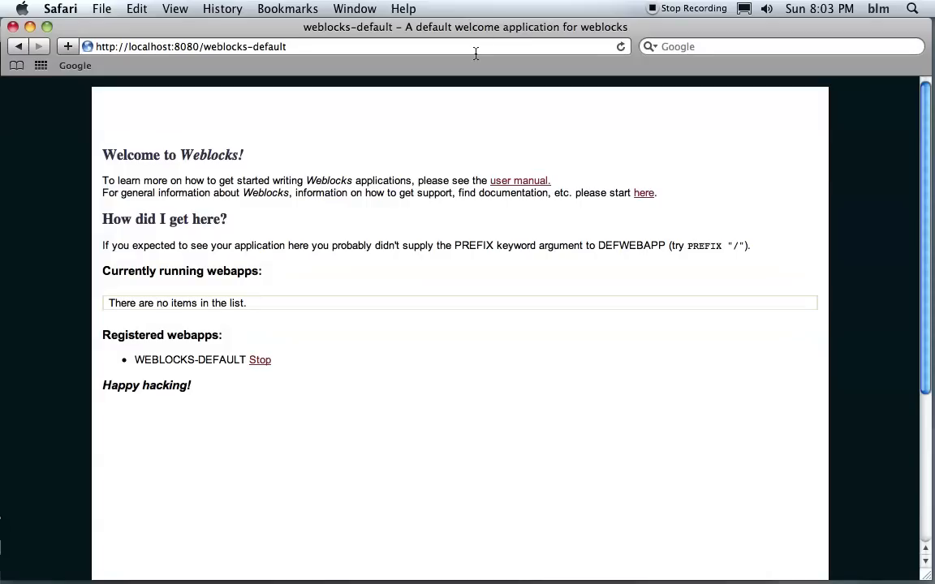
pyautogui.moveTo(469, 147)
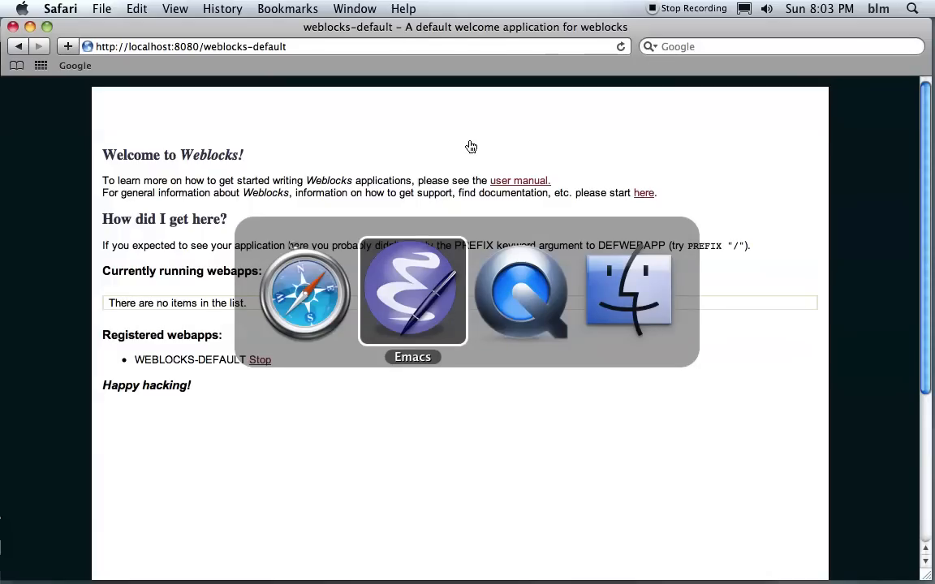
# Back in the Emacs shell, evaluate (quit) to leave the SBCL session
pyautogui.click(412, 290)
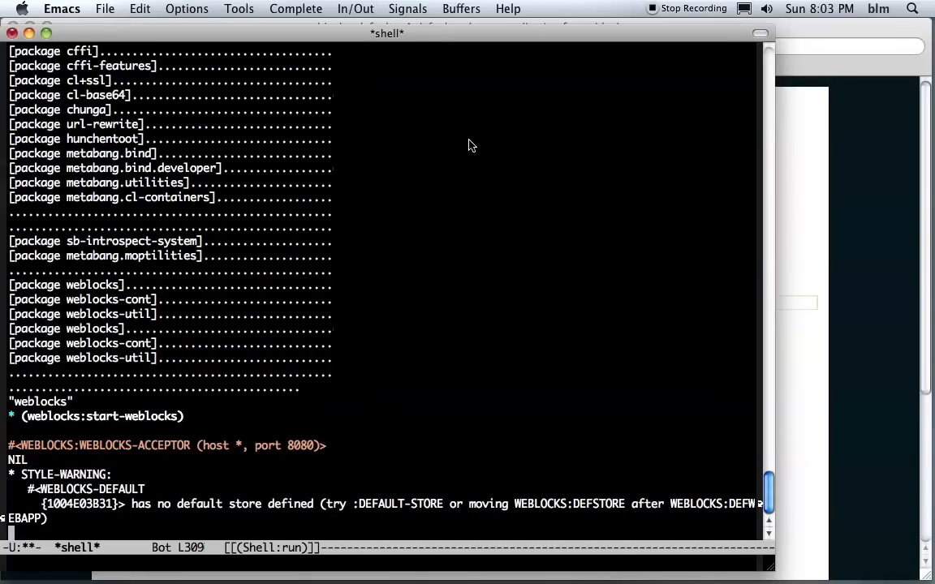
pyautogui.scroll(-3)
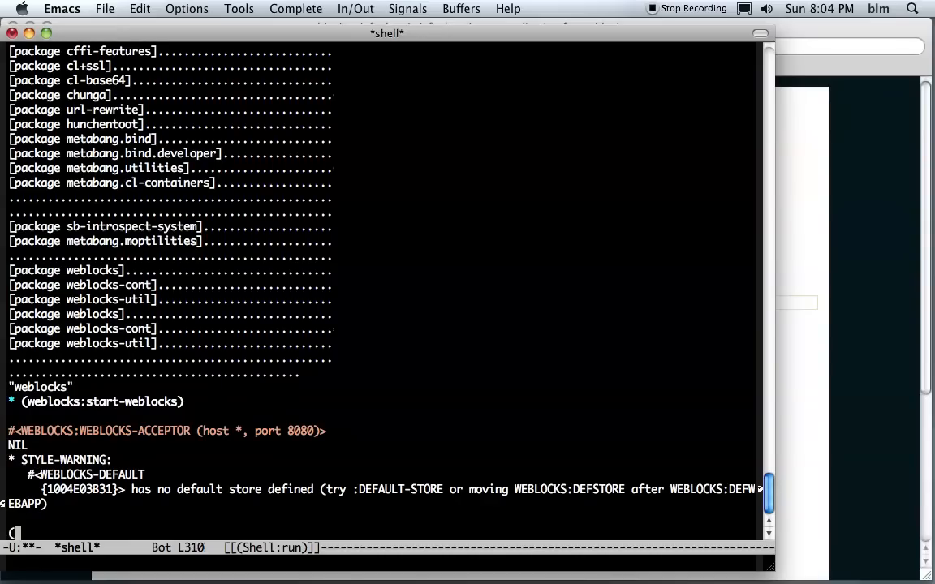
pyautogui.write('(quit)')
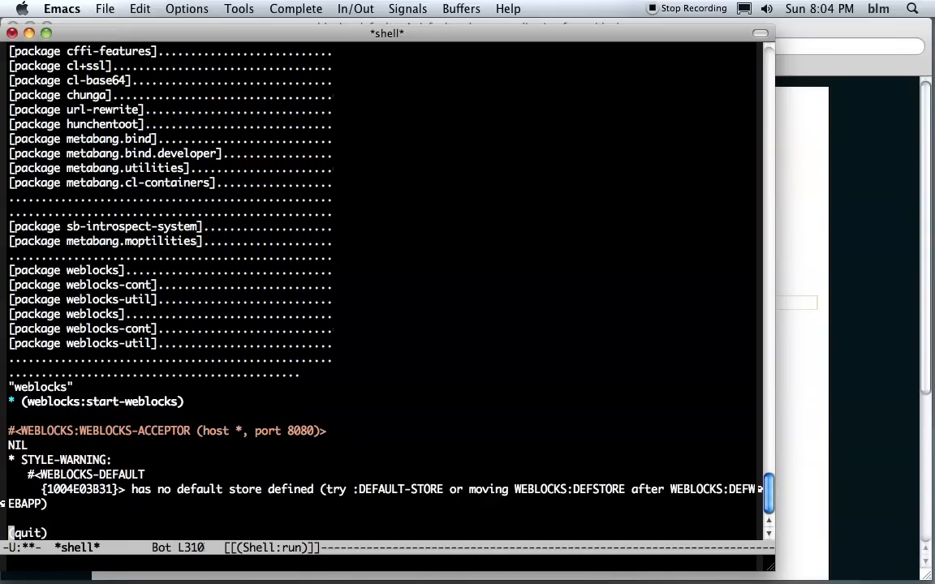
pyautogui.press('Return')
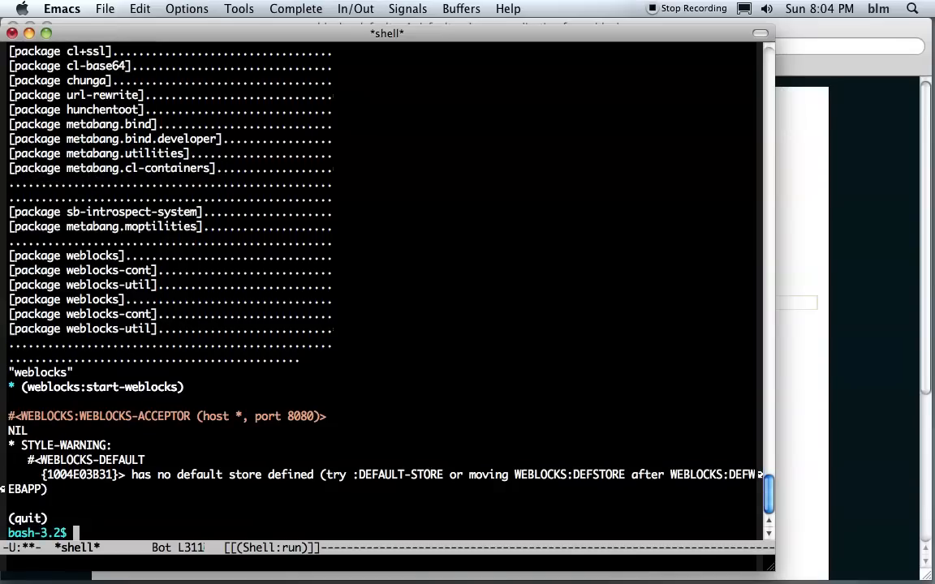
# Discard a half-typed rm and begin a cd command at the bash prompt
pyautogui.write('rm')
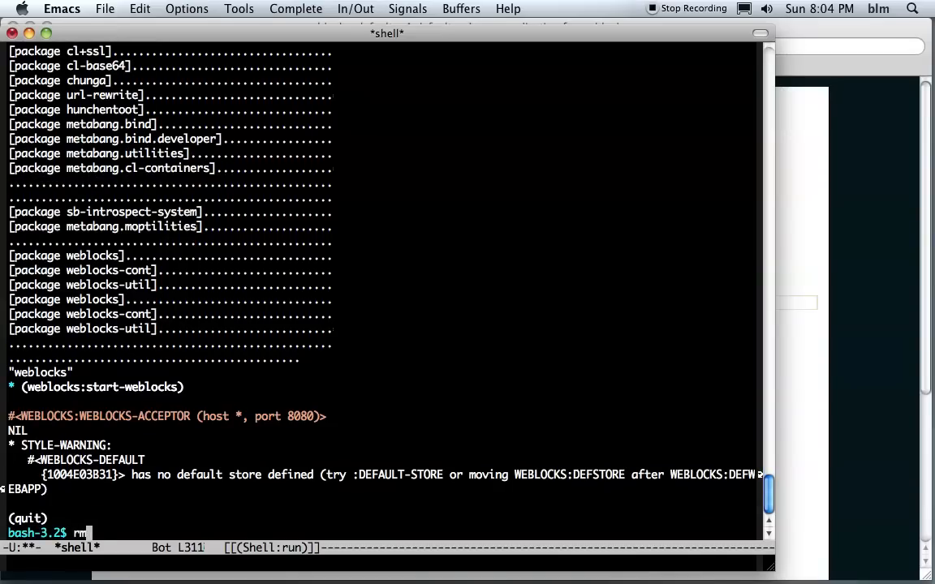
pyautogui.press('BackSpace')
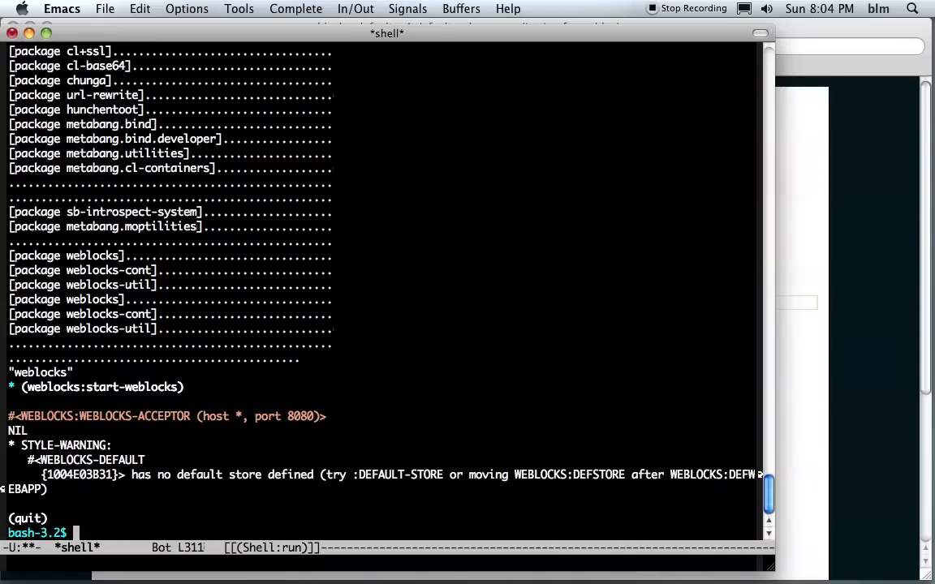
pyautogui.write('cd src/vectoot')
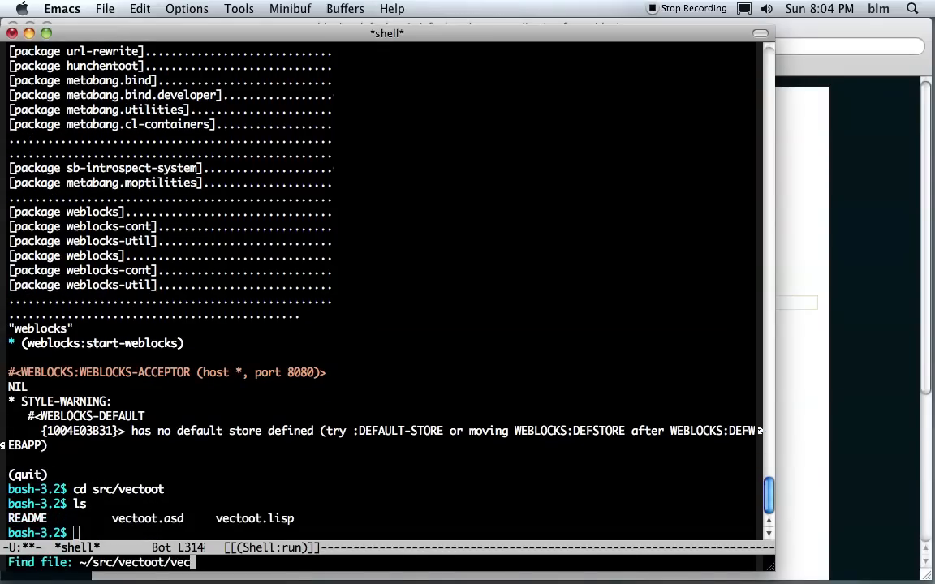
# View vectoot.asd, depending on hunchentoot and vecto, then return to the *shell* buffer and begin an rm command
pyautogui.press('Return')
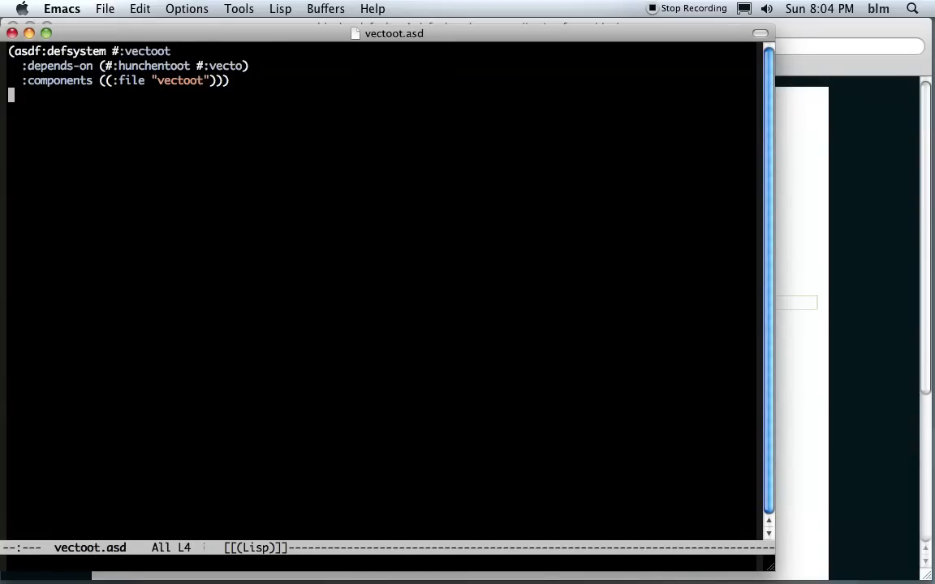
pyautogui.moveTo(318, 165)
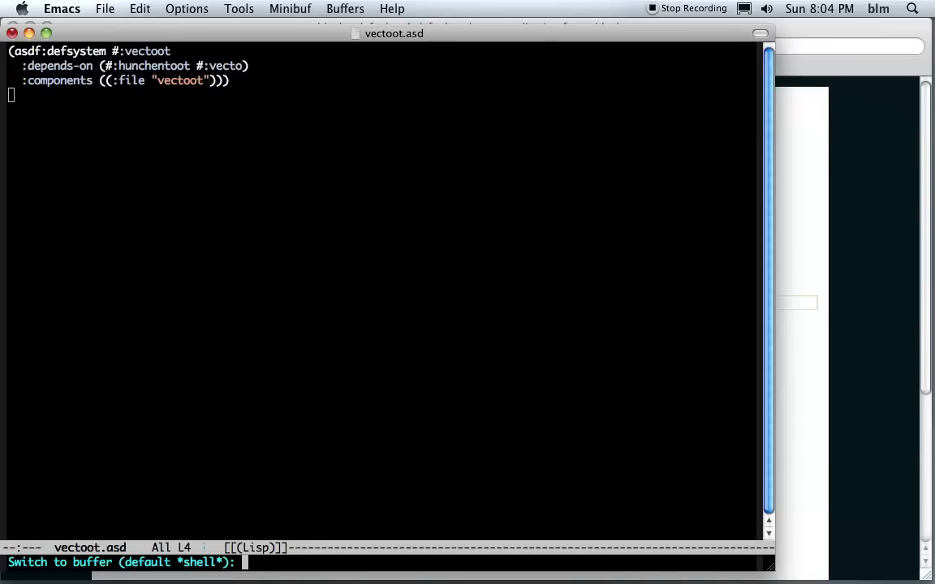
pyautogui.press('Return')
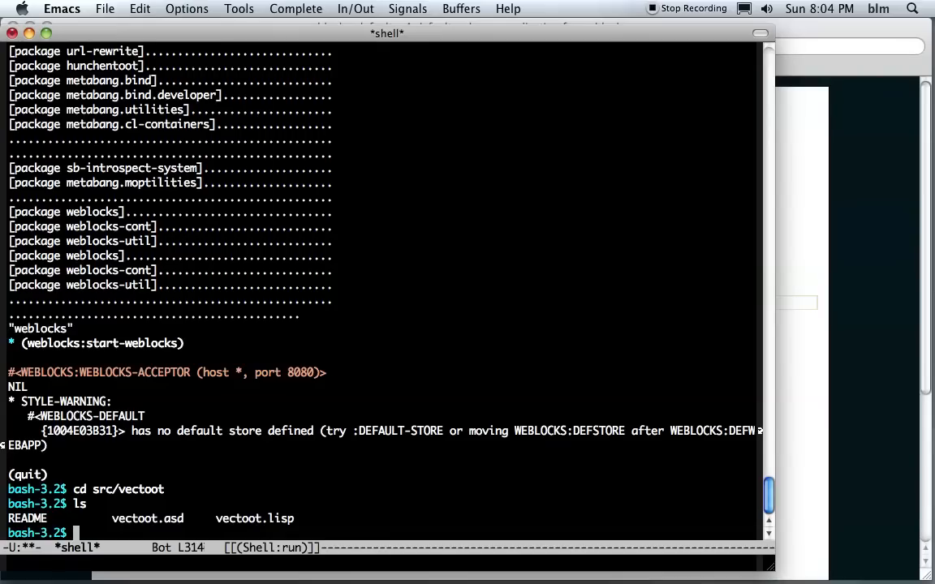
pyautogui.write('rm')
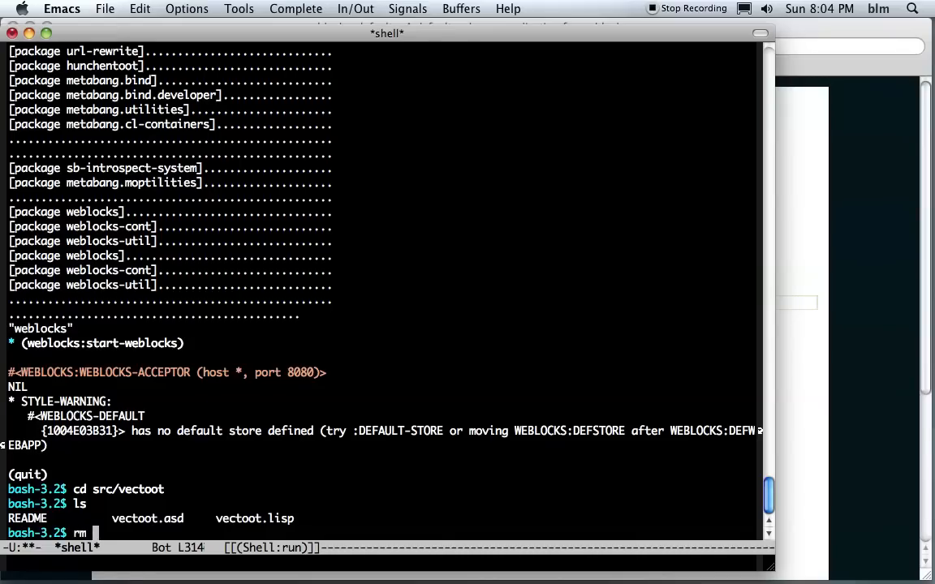
# Run rm -rf ~/quicklisp in the shell to delete the old Quicklisp folder
pyautogui.write('-rf ~/q')
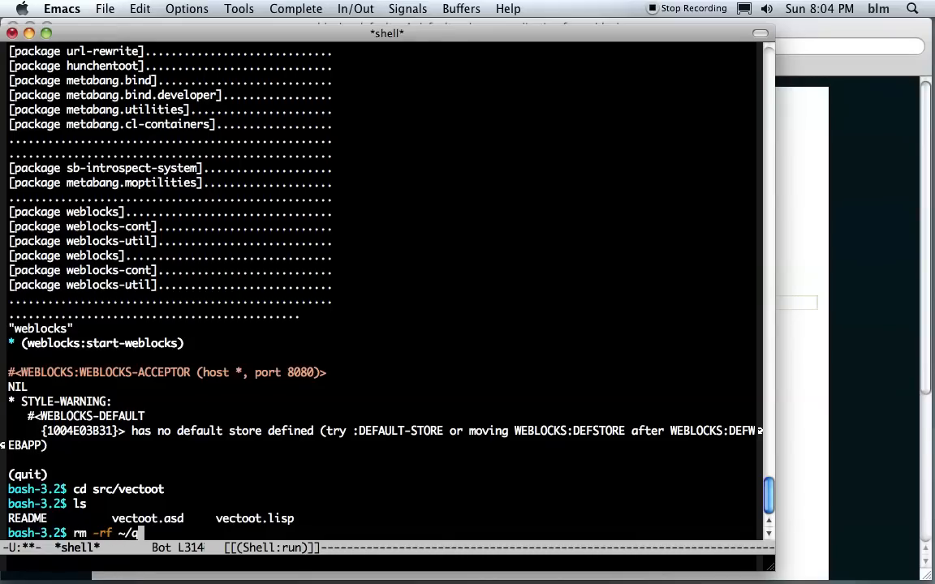
pyautogui.write('uicklis')
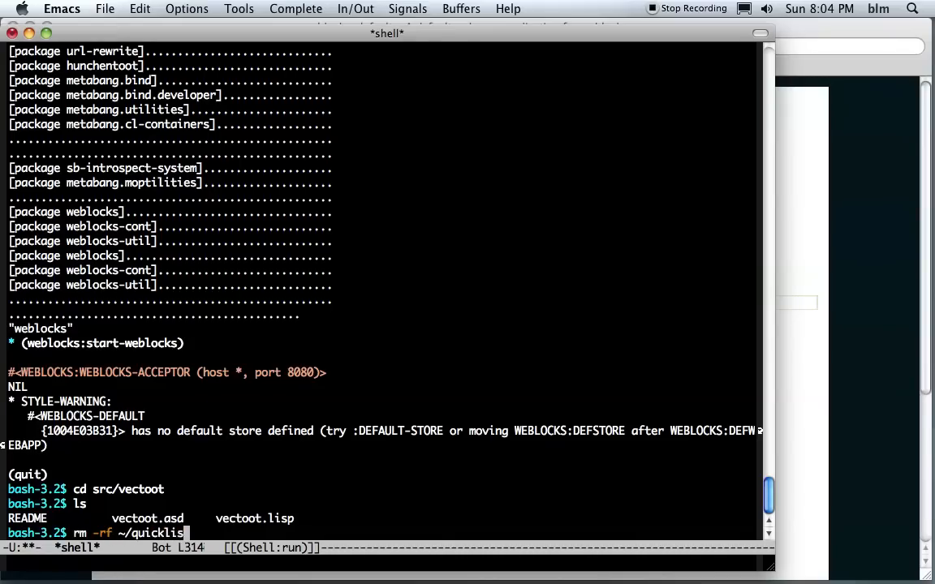
pyautogui.write('p')
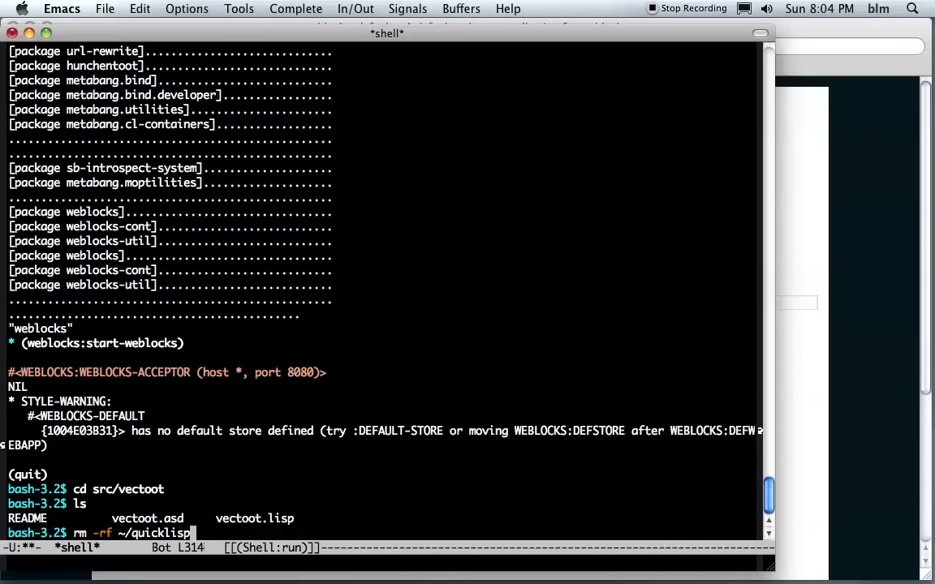
pyautogui.press('Return')
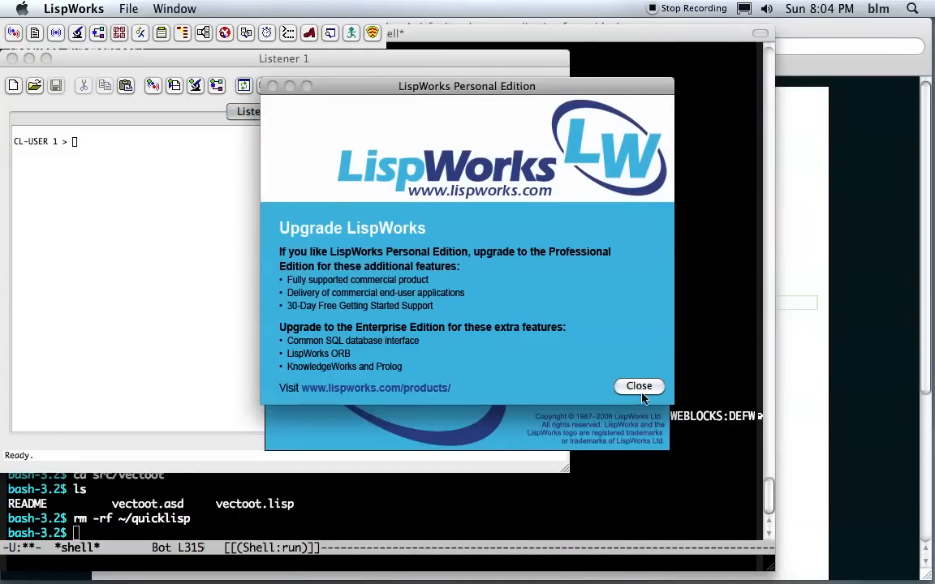
# Dismiss the upgrade splash and load ~/quicklisp.lisp in the Listener
pyautogui.click(639, 387)
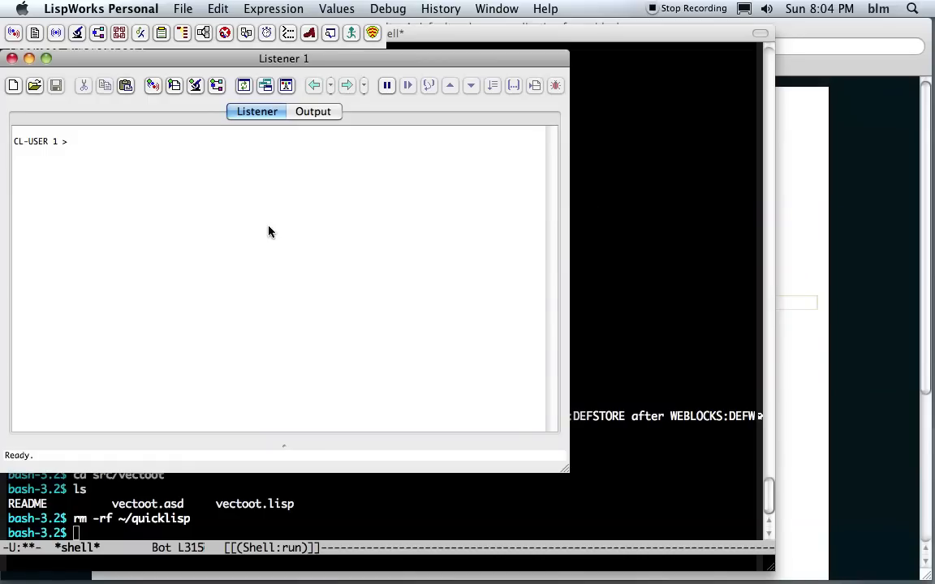
pyautogui.write('(l')
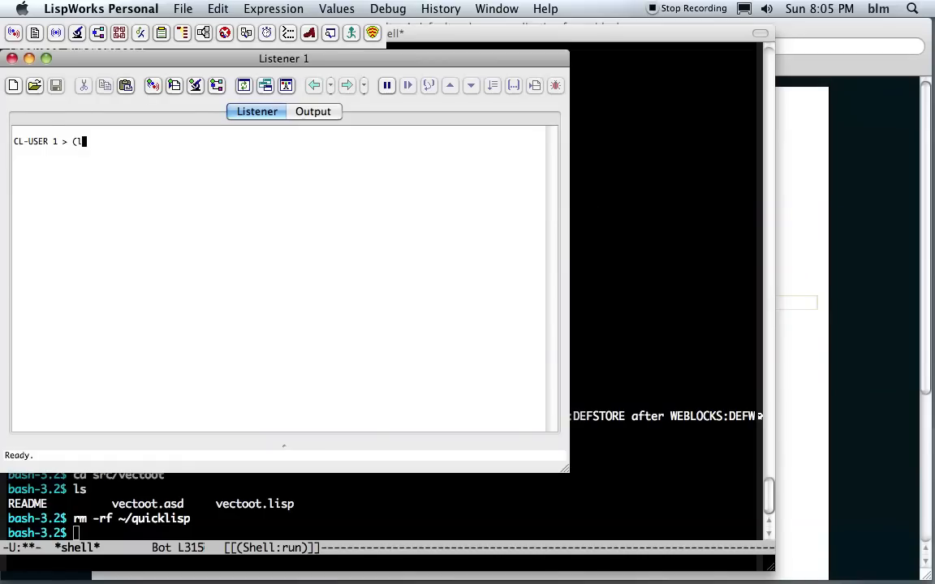
pyautogui.write('oad "~/quic')
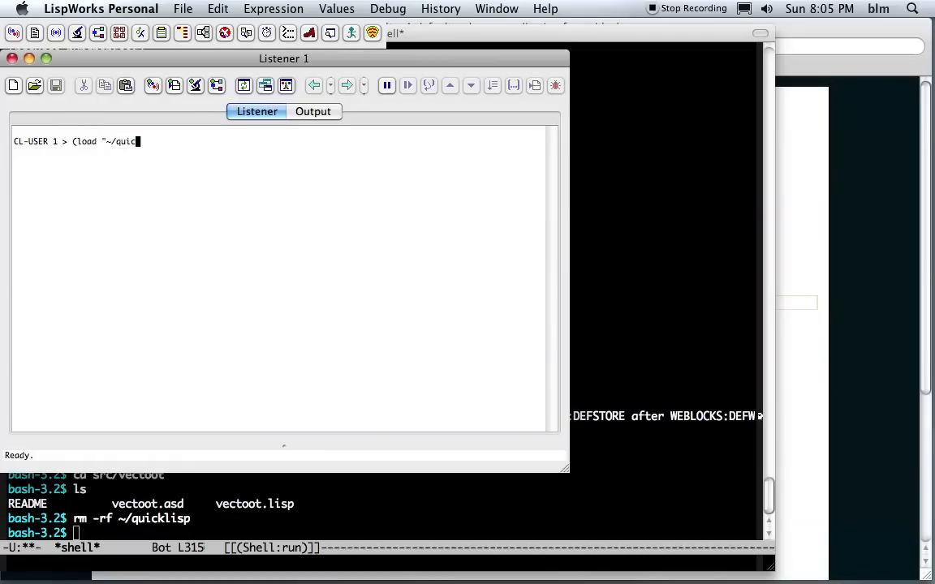
pyautogui.press('Return')
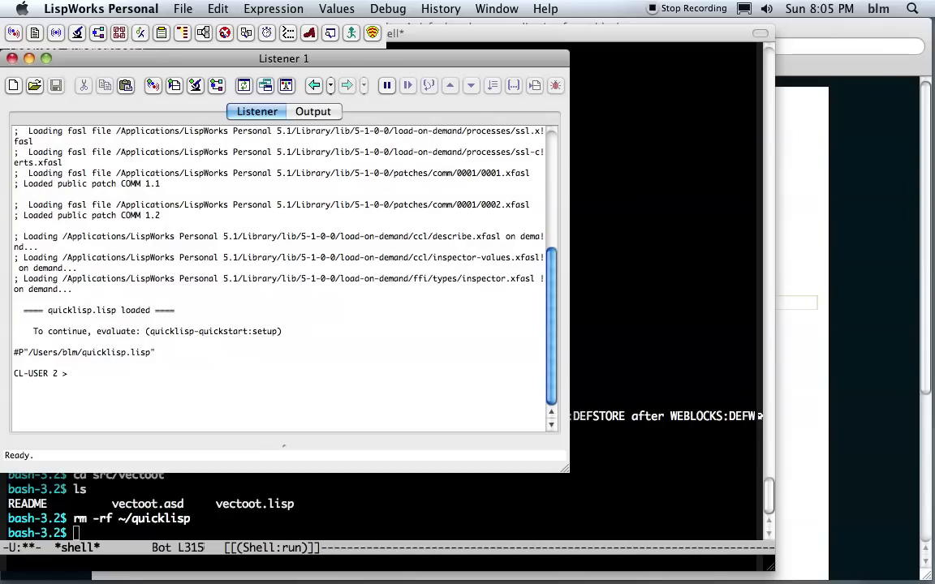
# Evaluate (quicklisp-quickstart:install) to install and initialize Quicklisp
pyautogui.write('(')
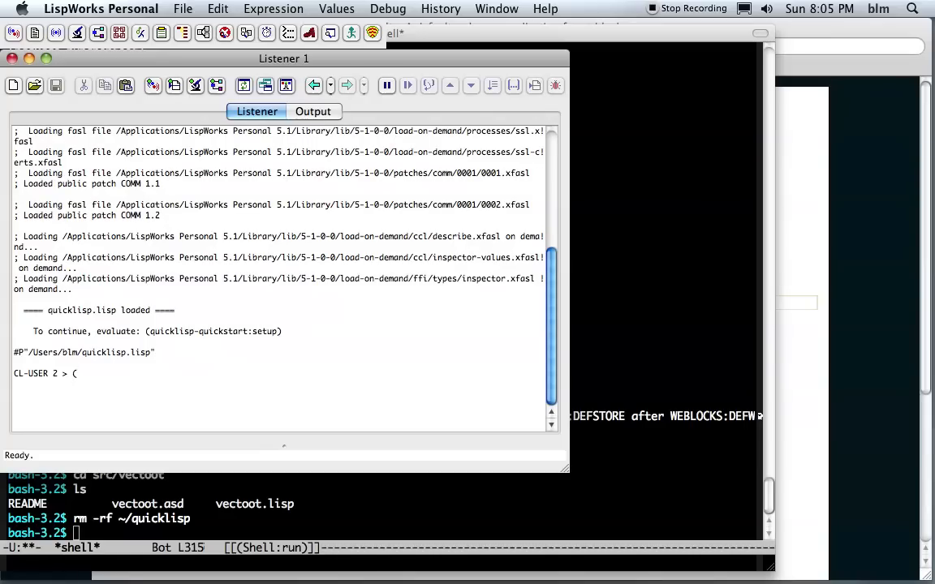
pyautogui.write('qui')
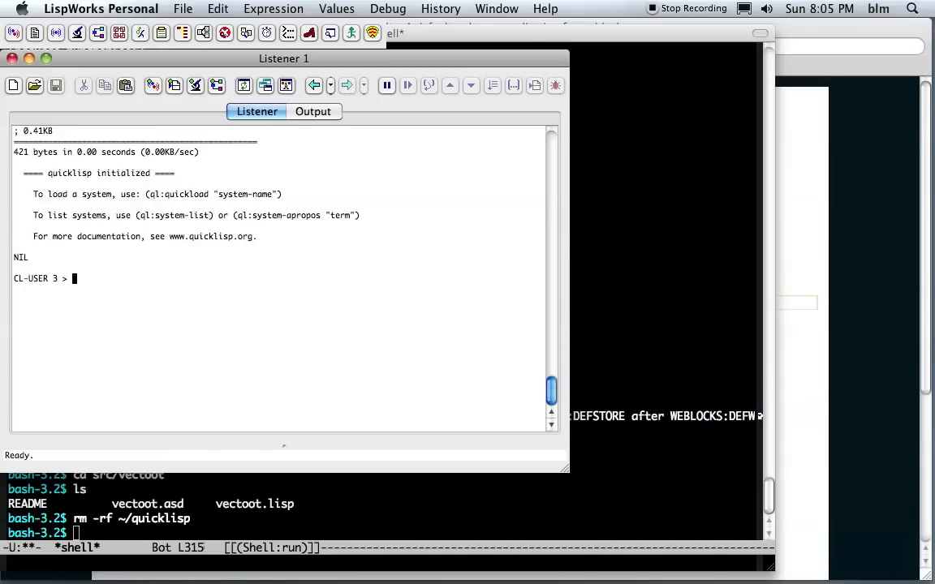
# Set *default-pathname-defaults* to #p"~/src/vectoot/" in the Listener
pyautogui.write('(setf')
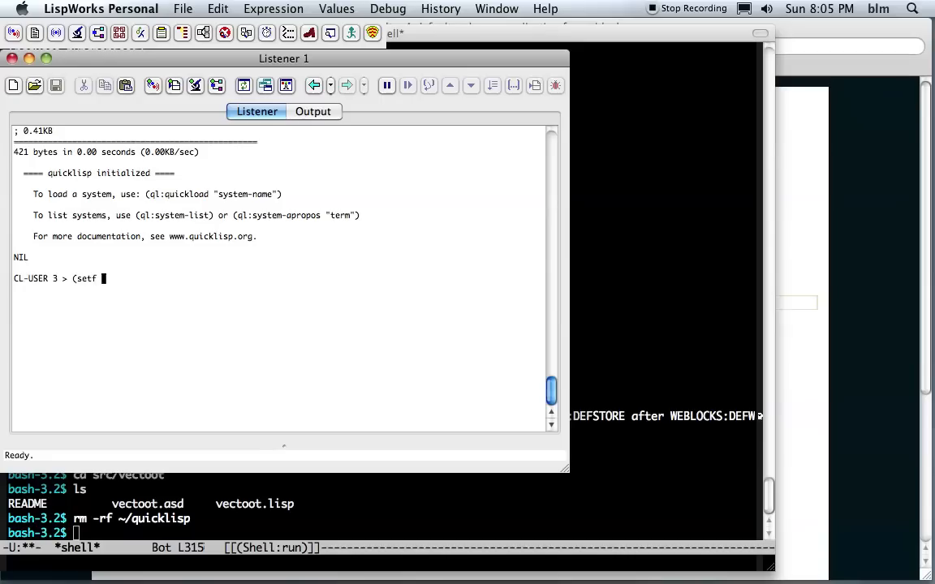
pyautogui.write('*default')
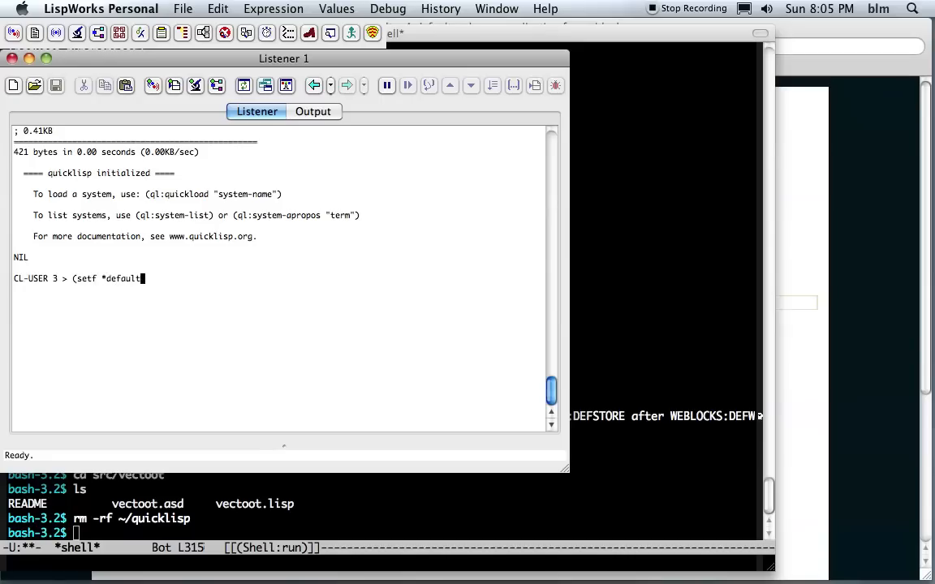
pyautogui.write('-pathname-d')
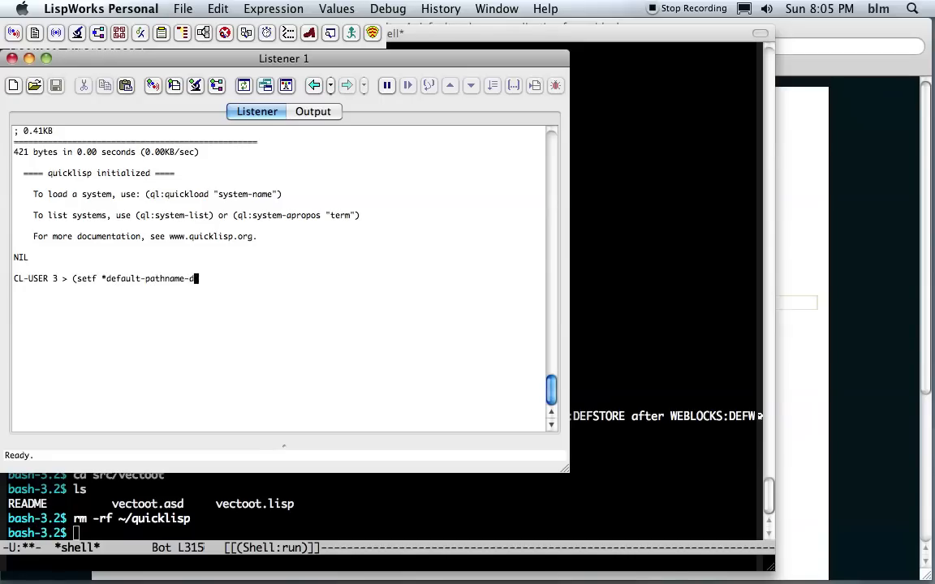
pyautogui.write('efaults*')
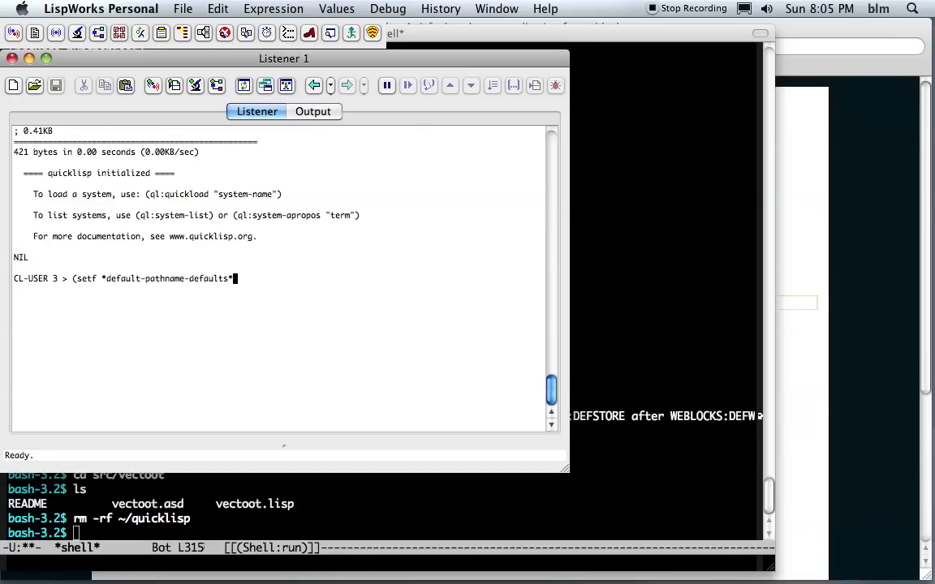
pyautogui.write('#p"~')
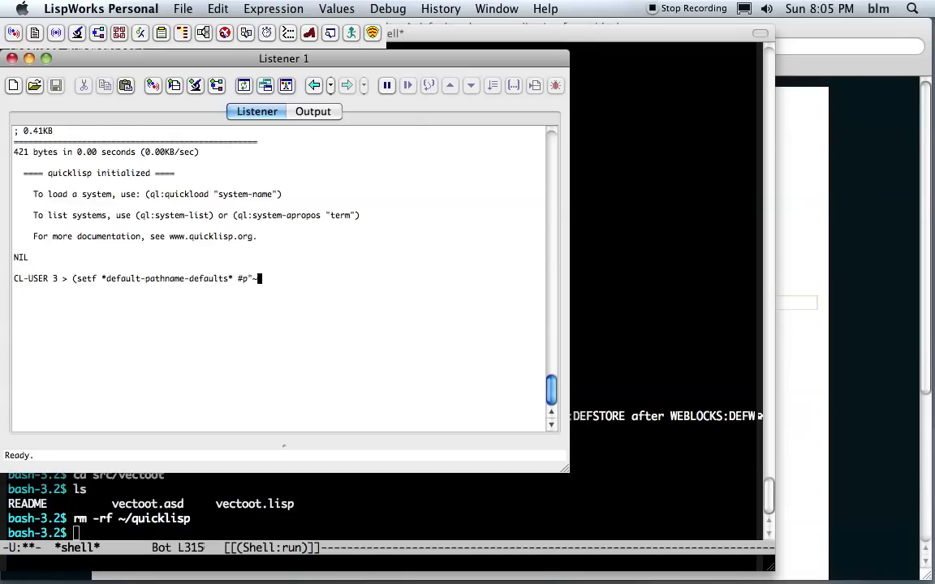
pyautogui.write('~/src/vecto')
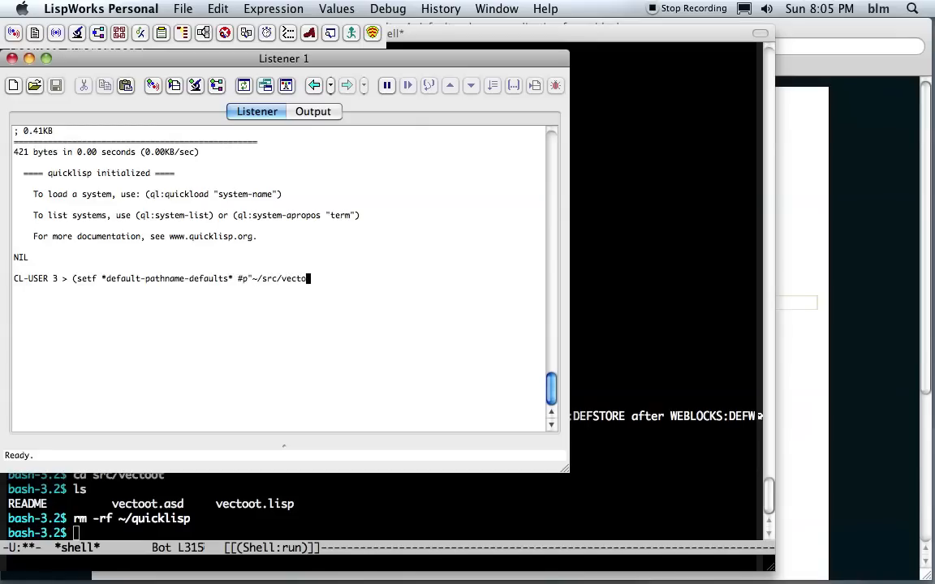
pyautogui.press('Return')
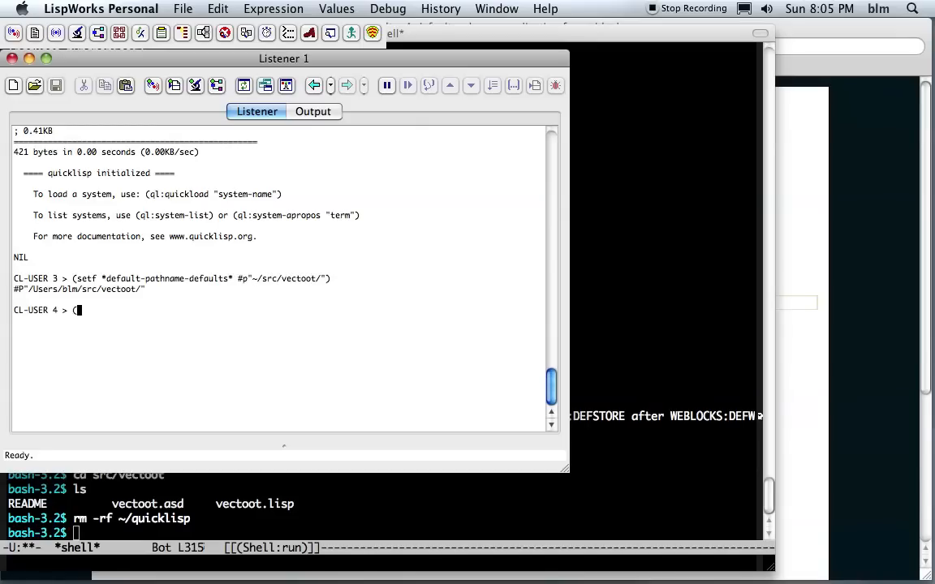
# Evaluate (ql:quickload "vectoot"), which halts on a stack overflow
pyautogui.write('d')
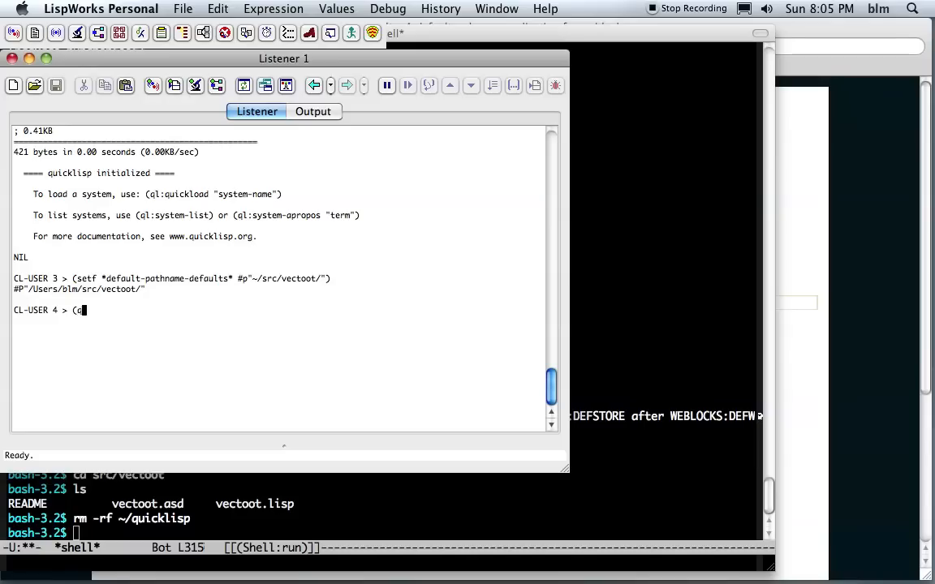
pyautogui.write('l:quickload "')
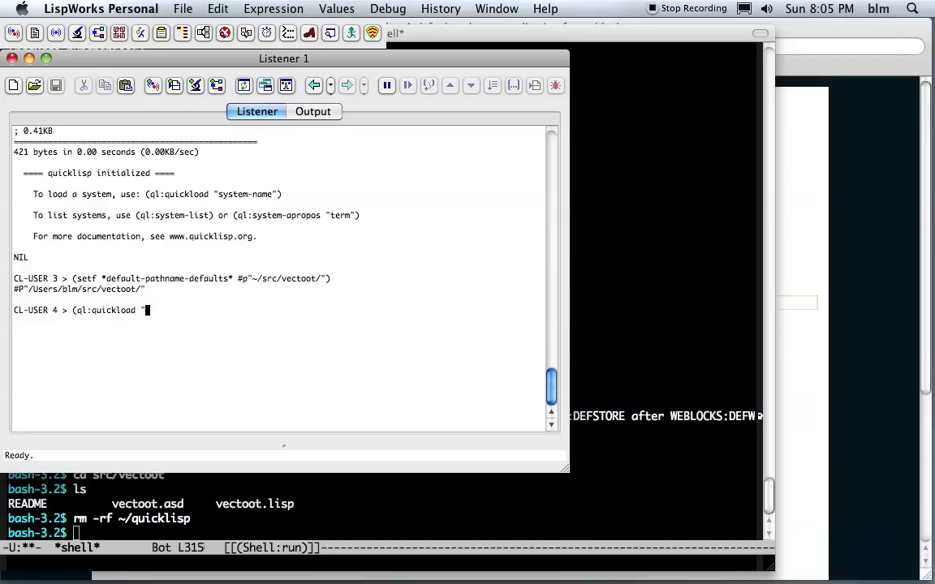
pyautogui.write('vectoot")')
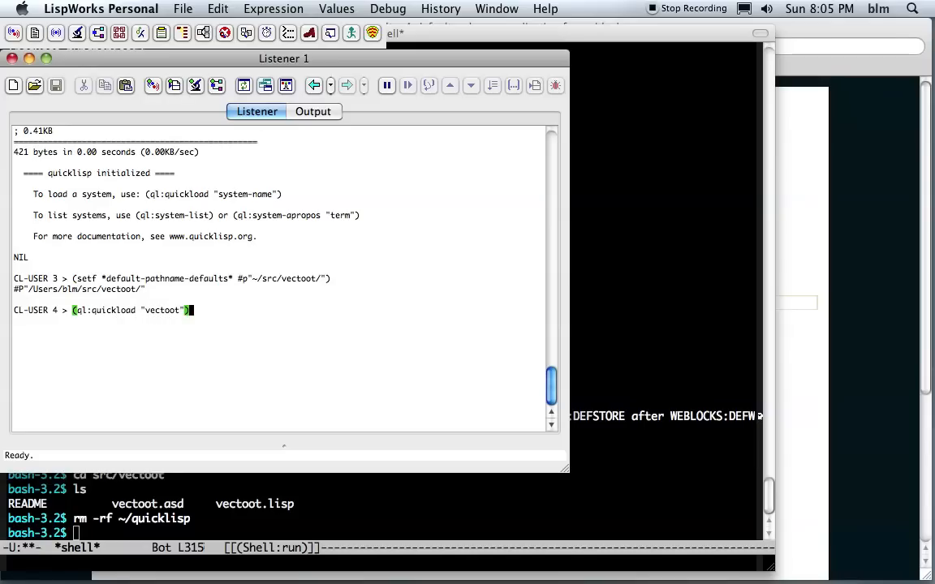
pyautogui.press('Return')
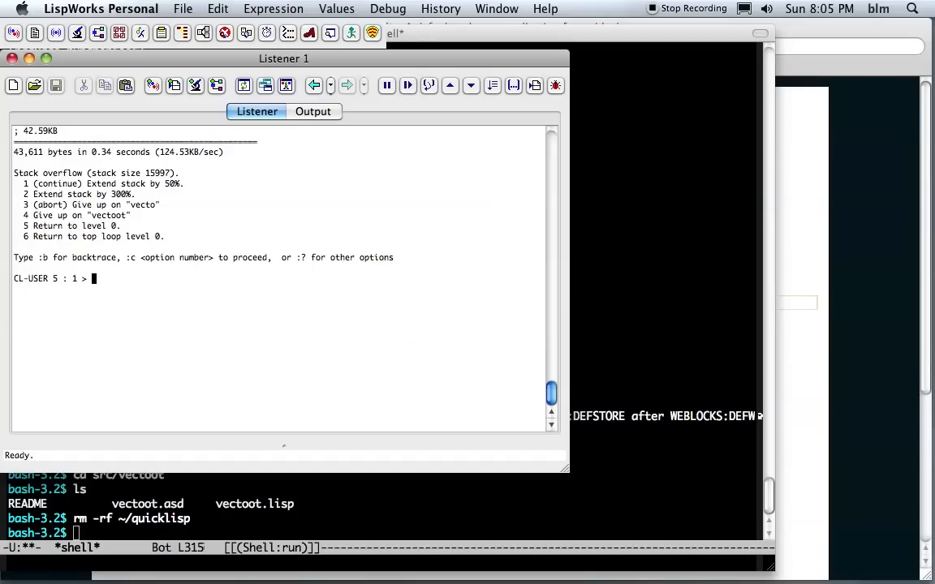
# Enter :c 2 at the debugger to extend the stack 100% and finish loading vectoot
pyautogui.write(':')
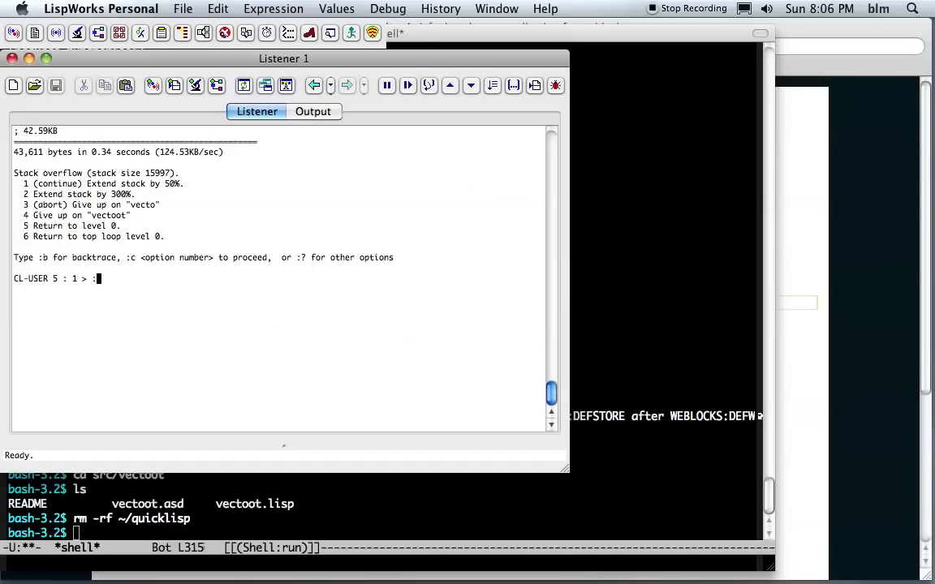
pyautogui.write('c')
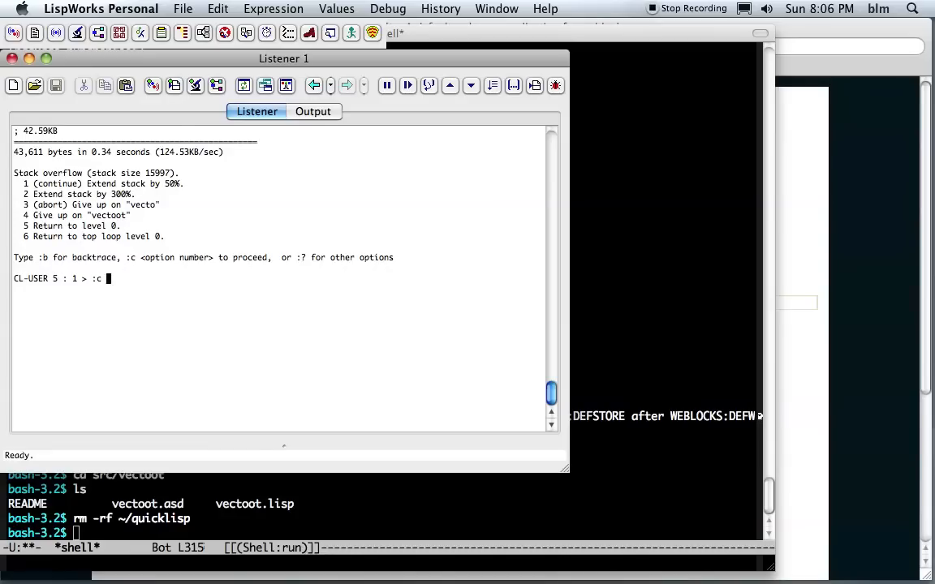
pyautogui.write('2')
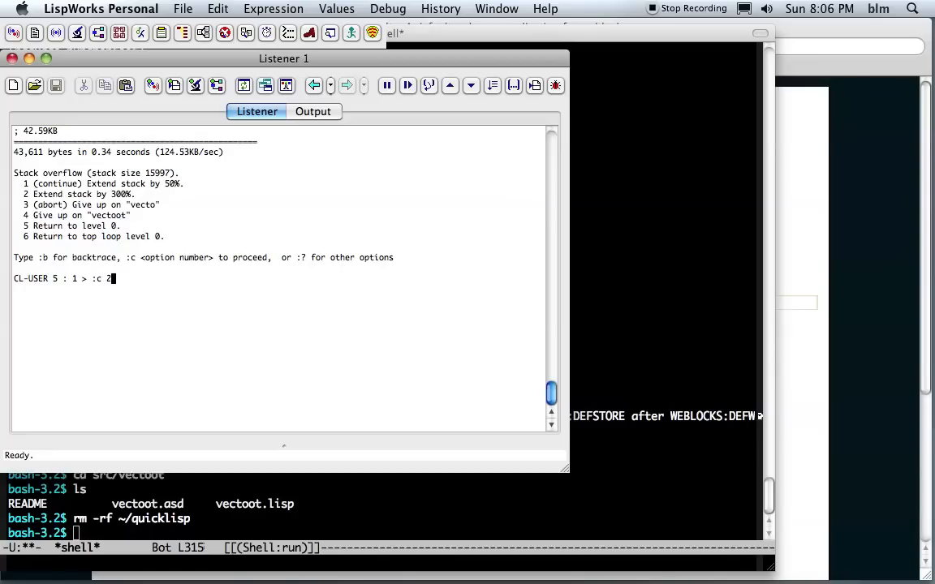
pyautogui.press('Return')
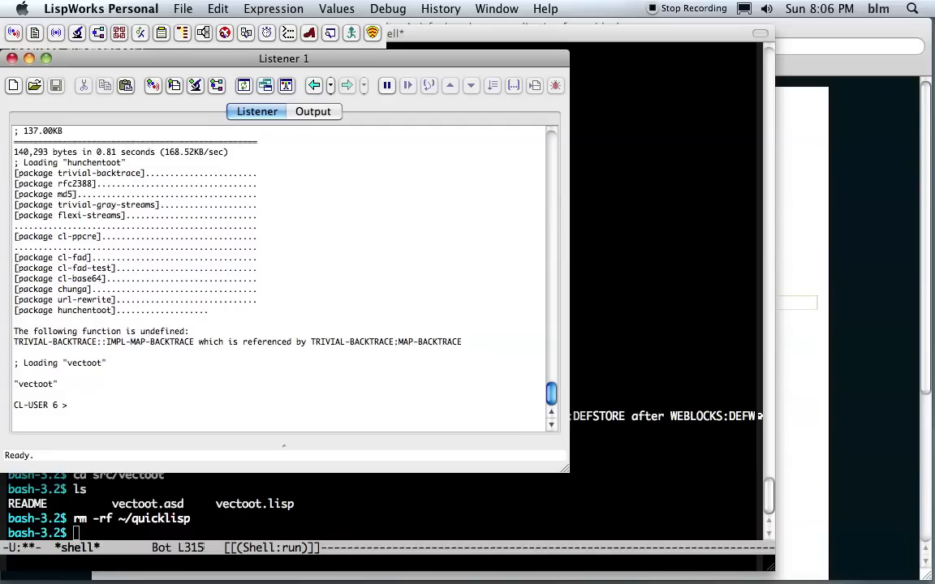
# Evaluate (vectoot:start) to start the web server serving the gradient image
pyautogui.write('(v')
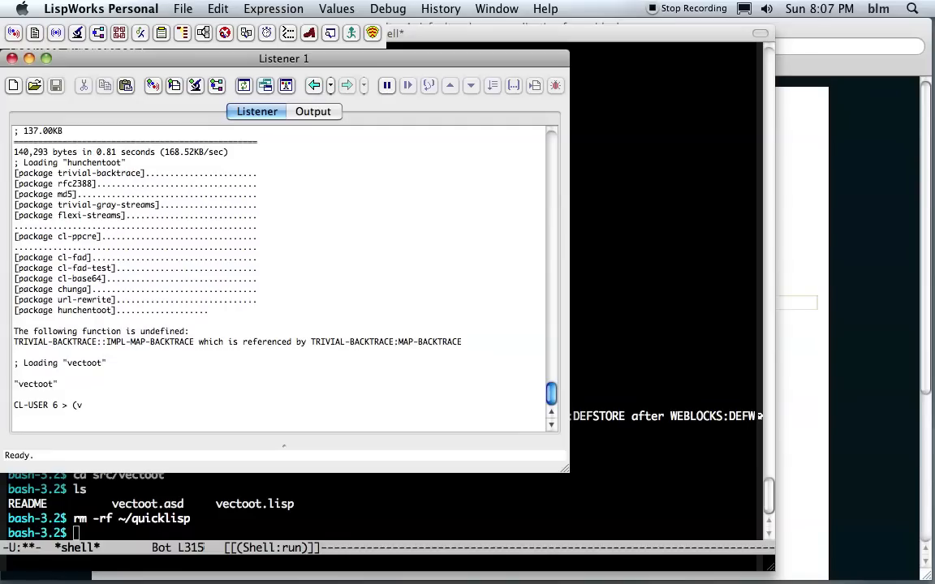
pyautogui.write('ectoot:')
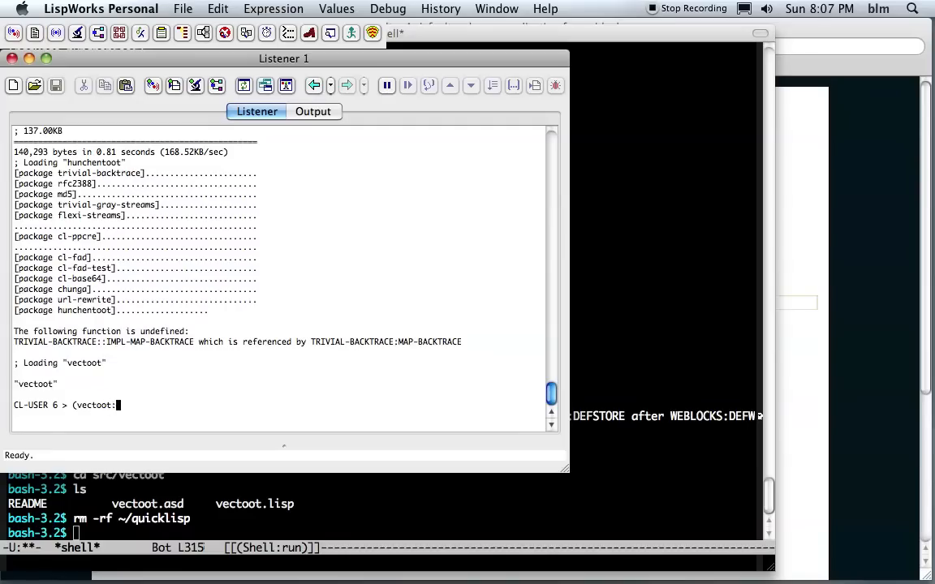
pyautogui.write('start)')
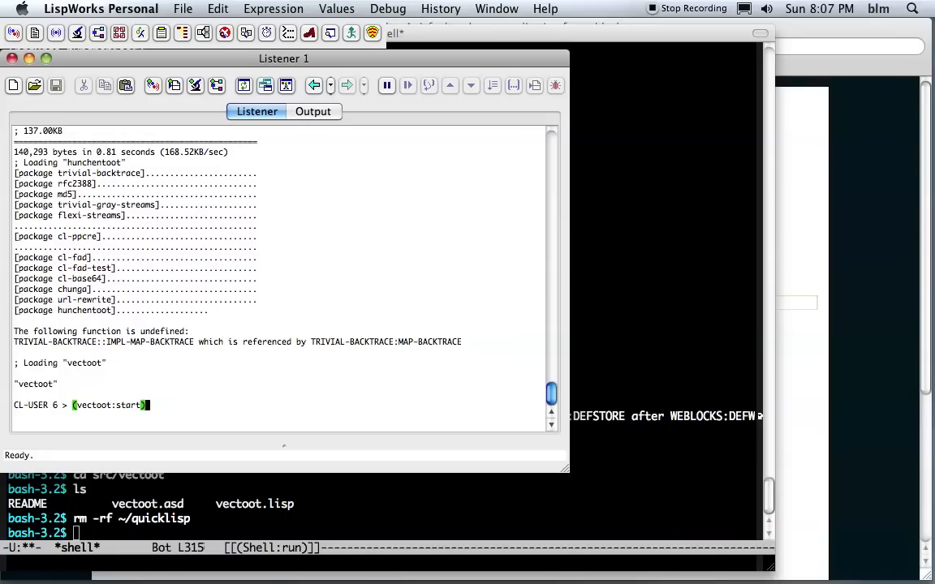
pyautogui.press('Return')
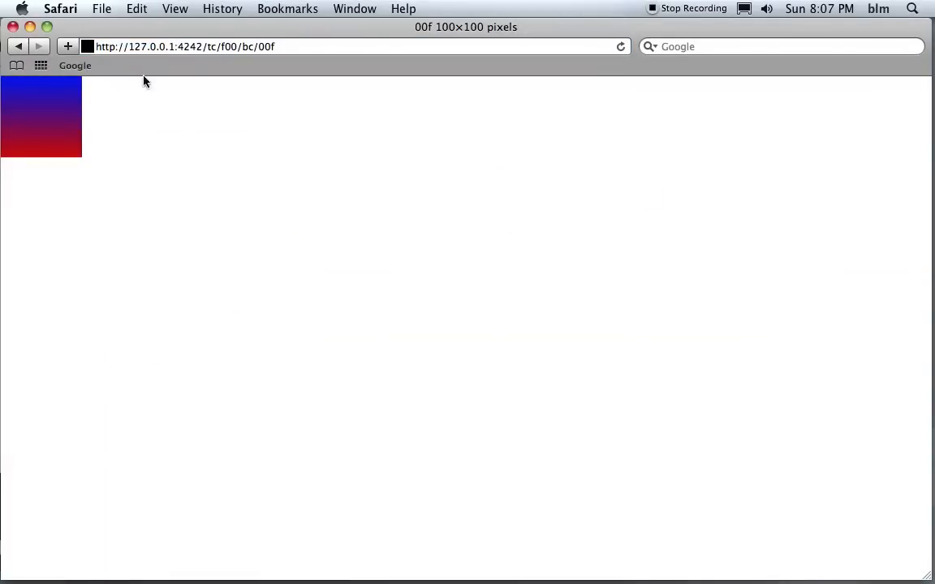
pyautogui.moveTo(101, 144)
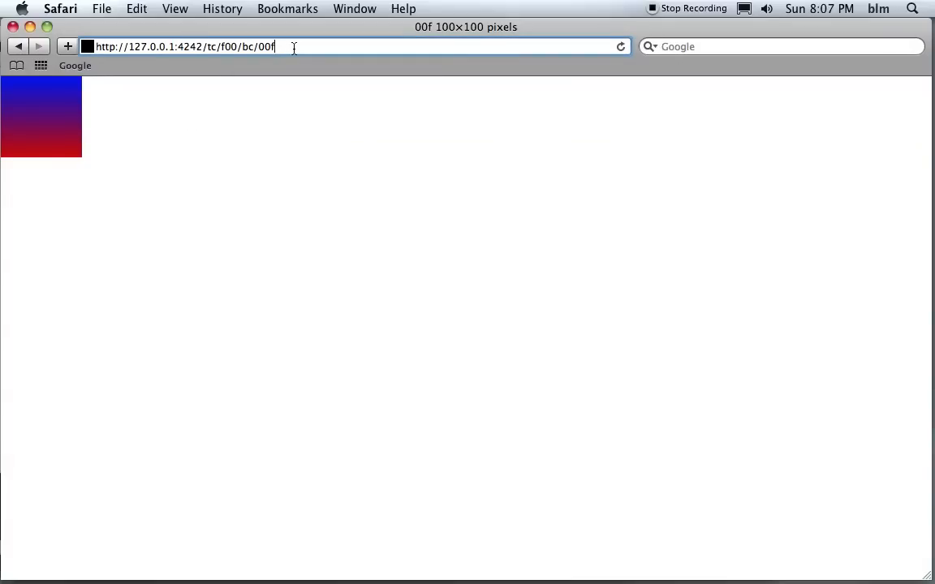
# Edit the URL to add /w/400 and /h/250 and change bc to f0f for a magenta top
pyautogui.write('/')
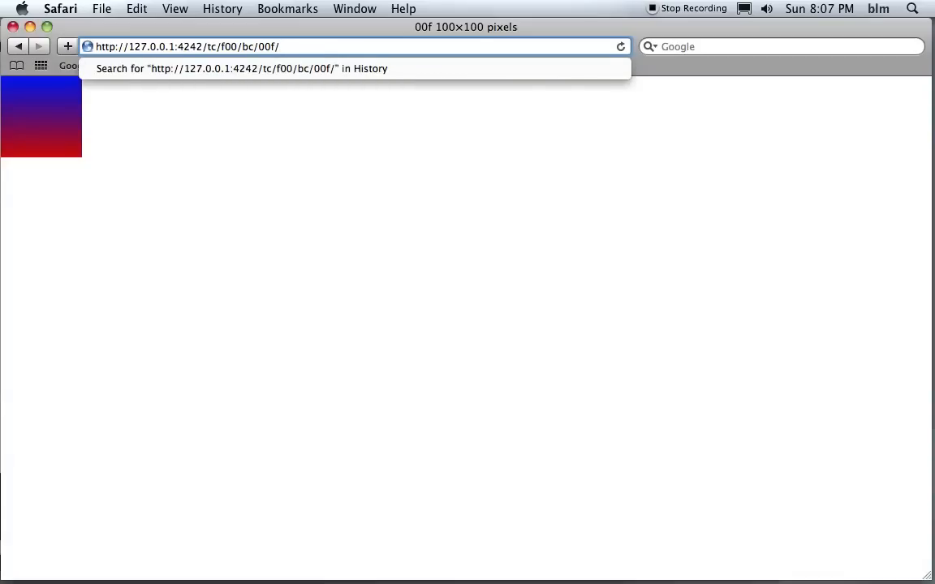
pyautogui.write('w/400')
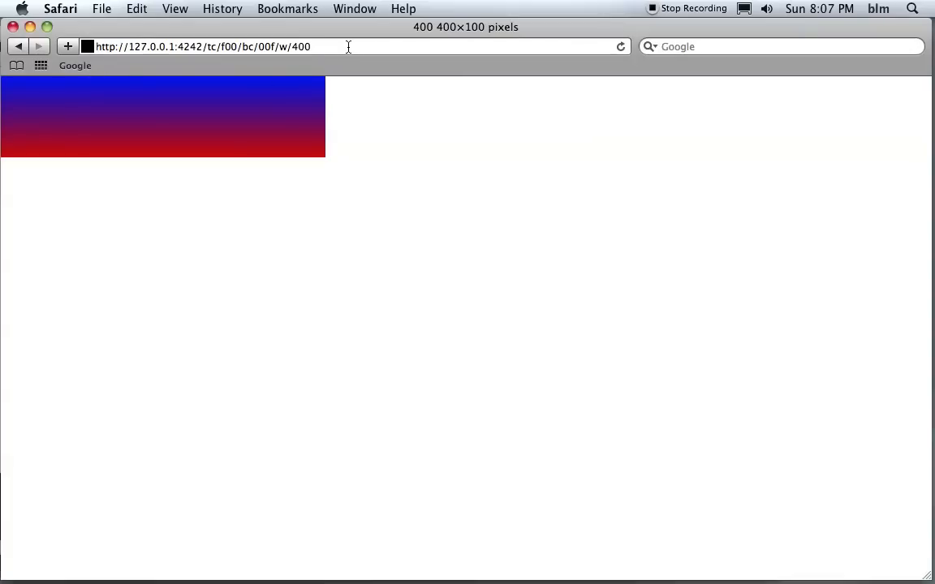
pyautogui.write('/h/250')
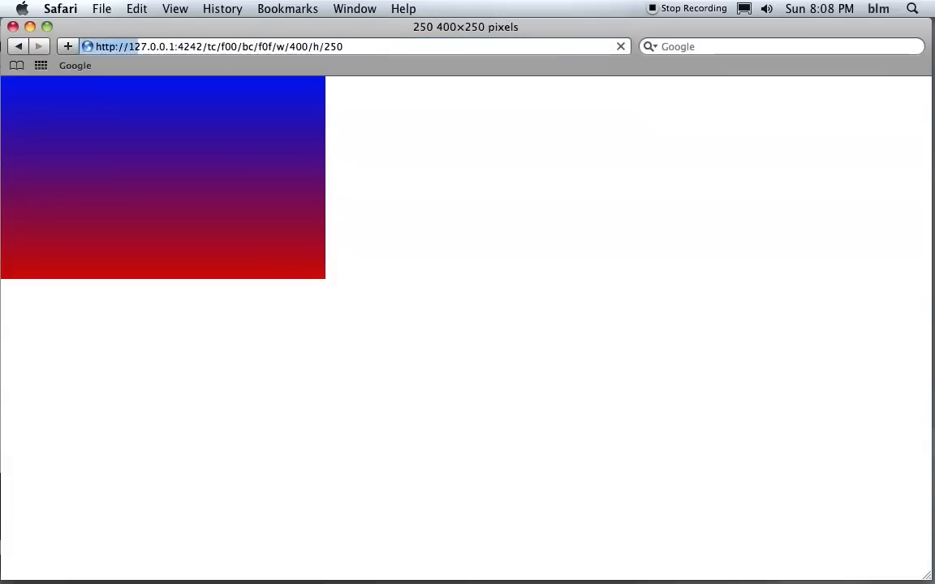
pyautogui.click(620, 46)
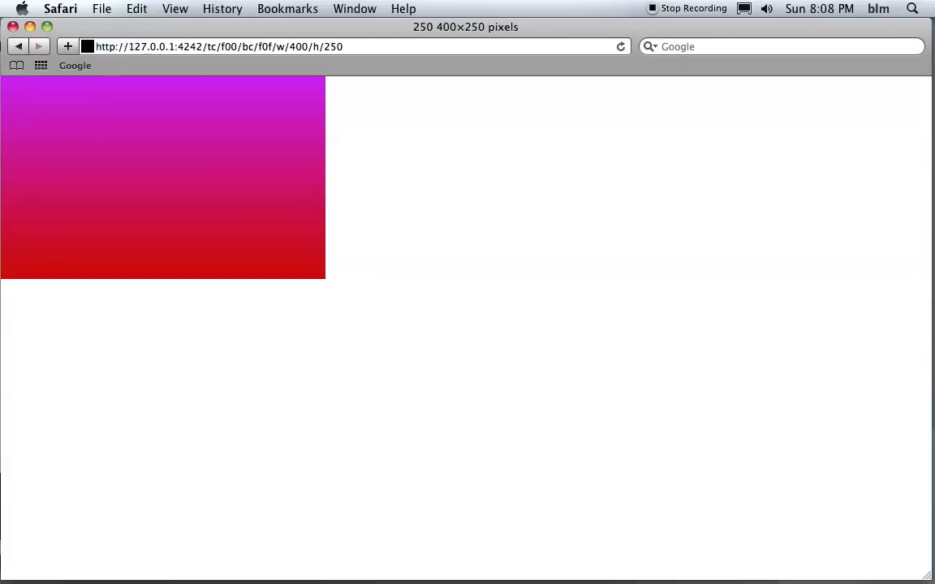
pyautogui.moveTo(386, 131)
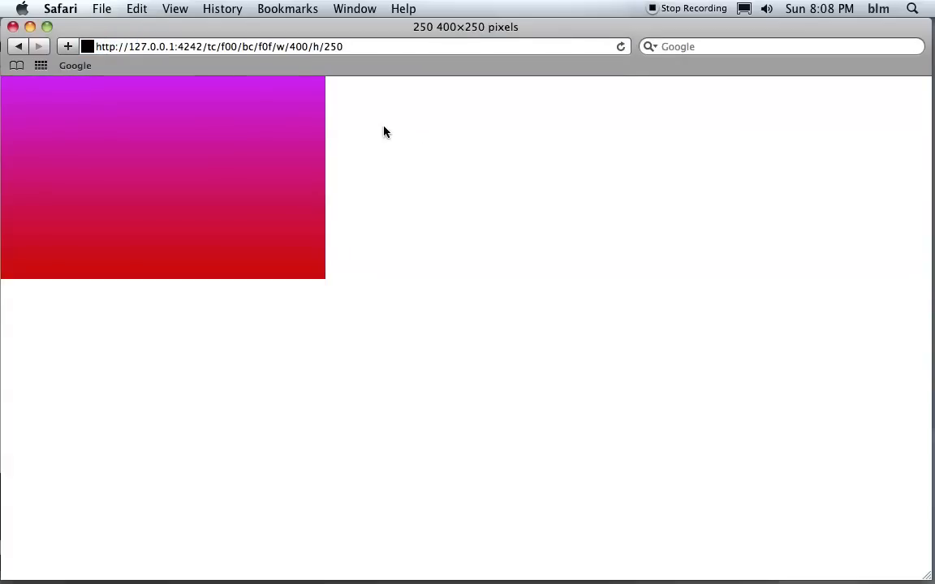
pyautogui.moveTo(339, 136)
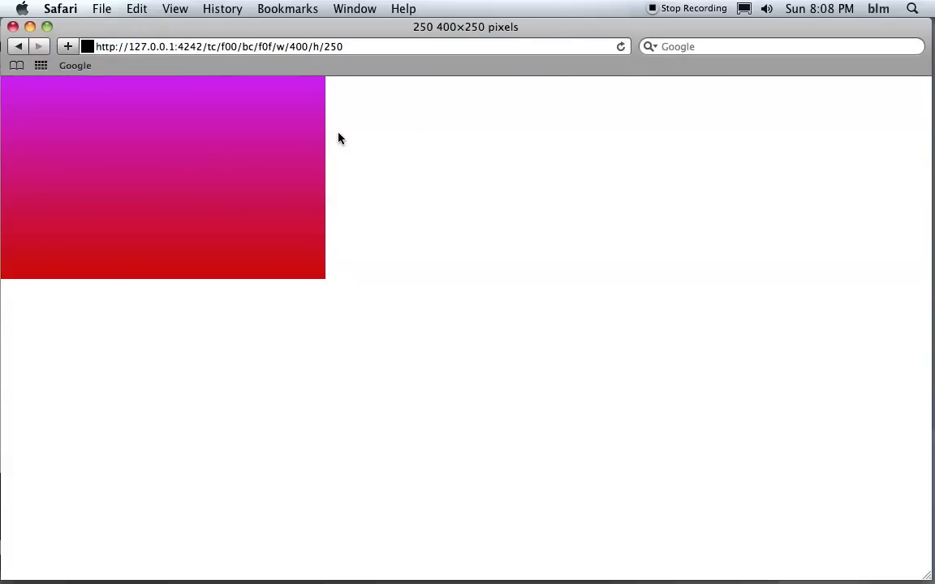